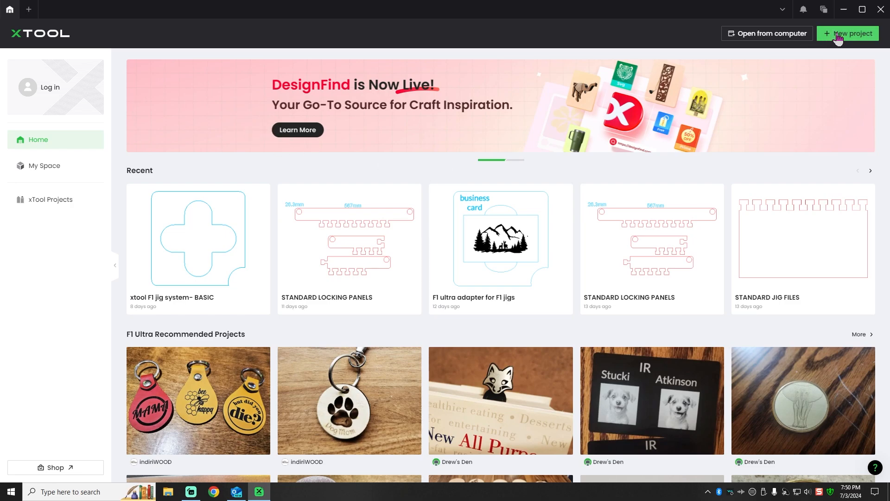
# Start a blank project from the xTool Creative Space home screen.
pyautogui.click(847, 33)
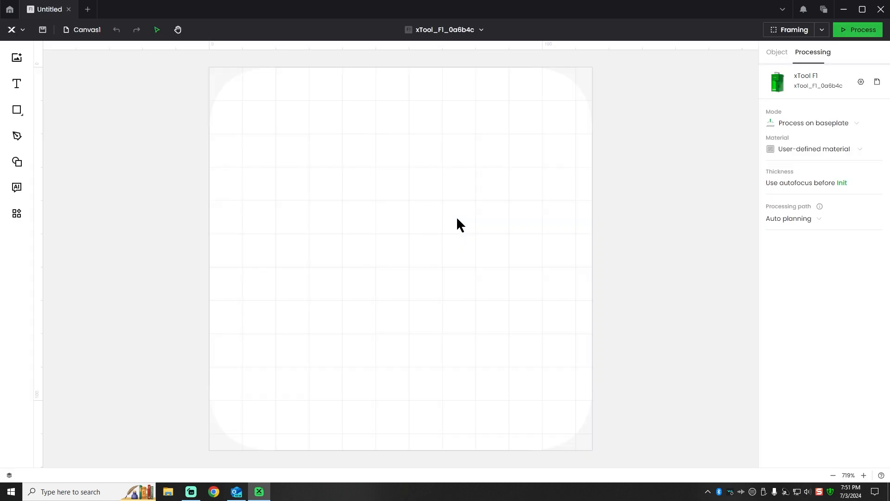
pyautogui.moveTo(404, 152)
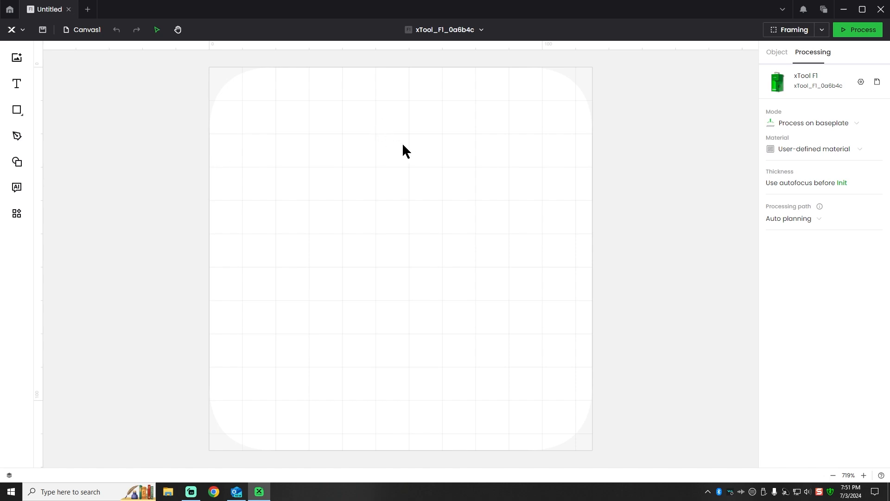
pyautogui.moveTo(194, 77)
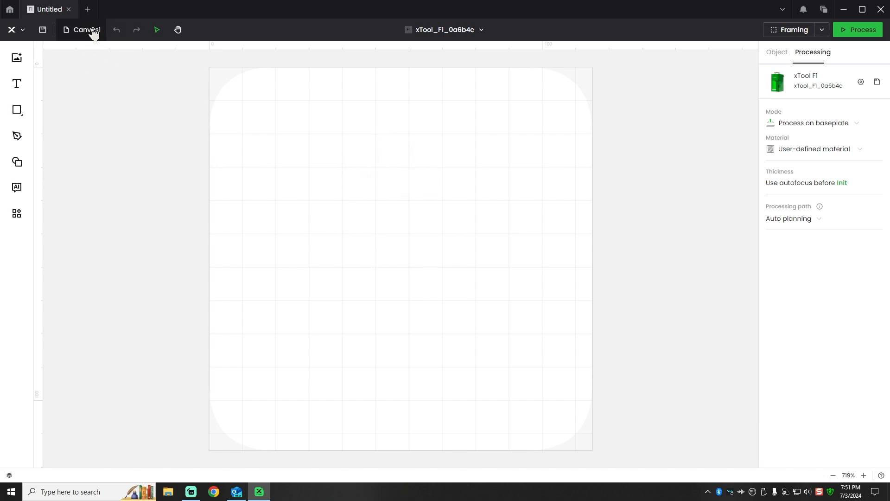
pyautogui.moveTo(293, 152)
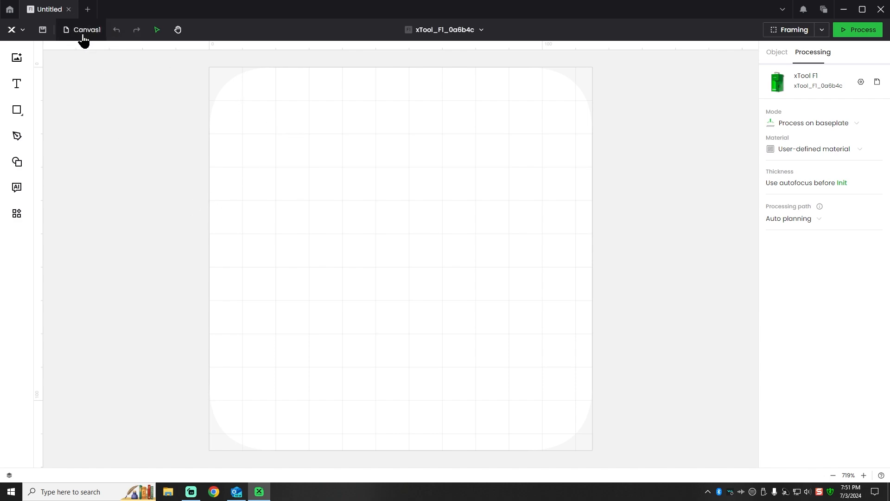
# Add two canvases, then load the F1 Ultra camera snapshot into Canvas2.
pyautogui.click(86, 29)
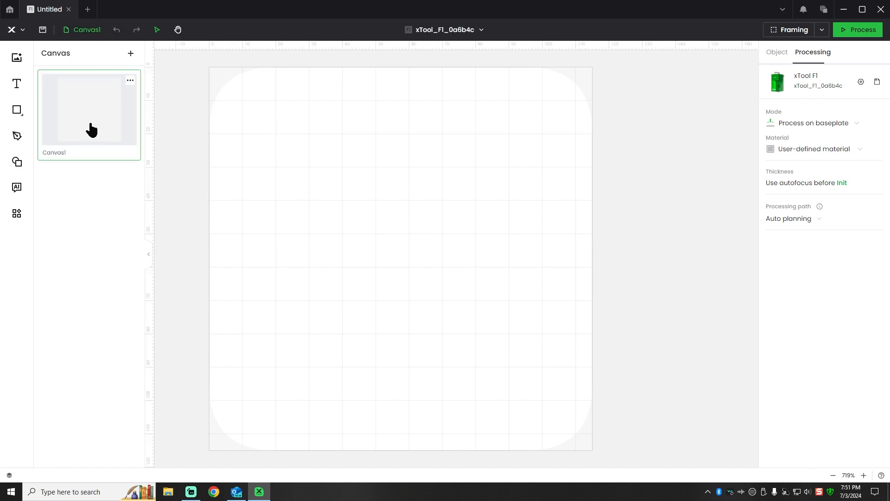
pyautogui.moveTo(99, 139)
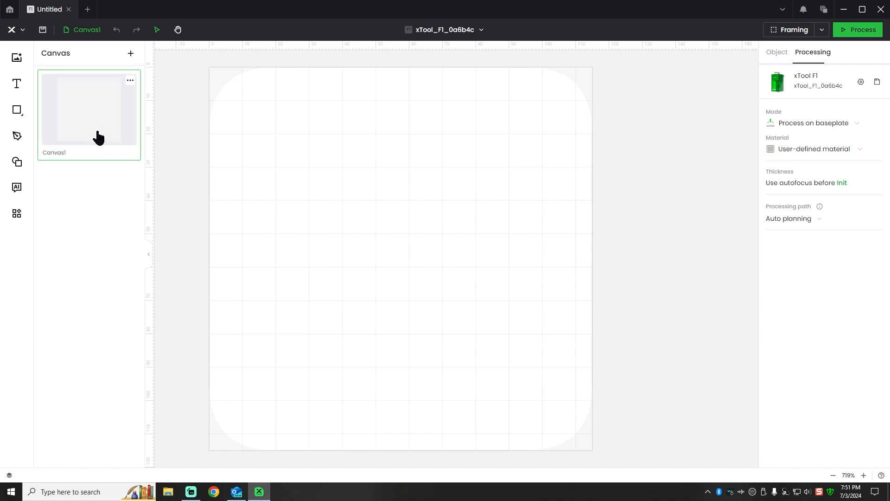
pyautogui.click(130, 53)
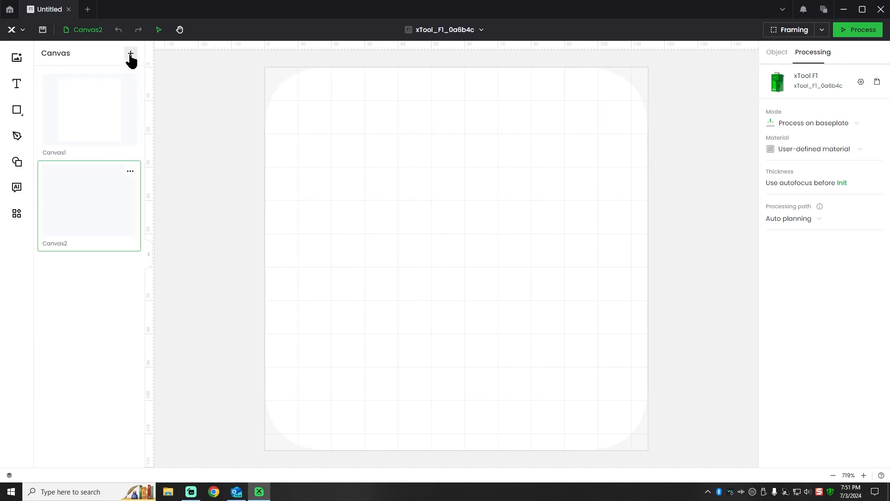
pyautogui.click(130, 53)
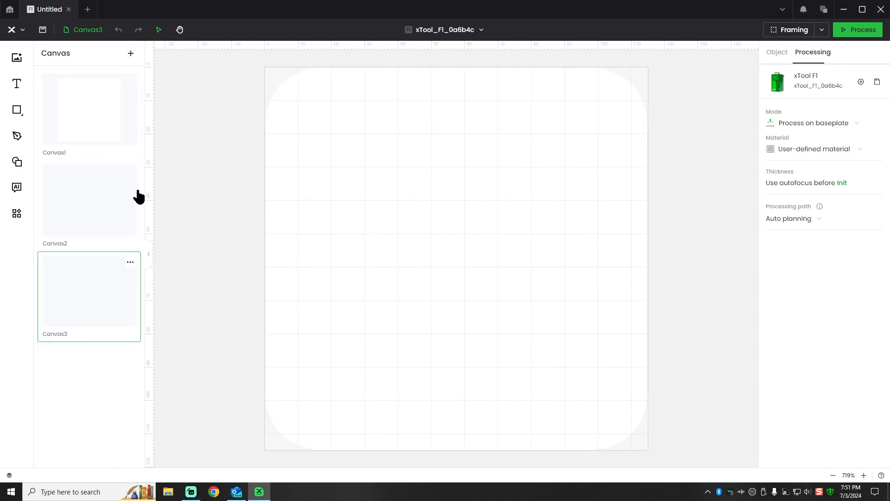
pyautogui.moveTo(96, 103)
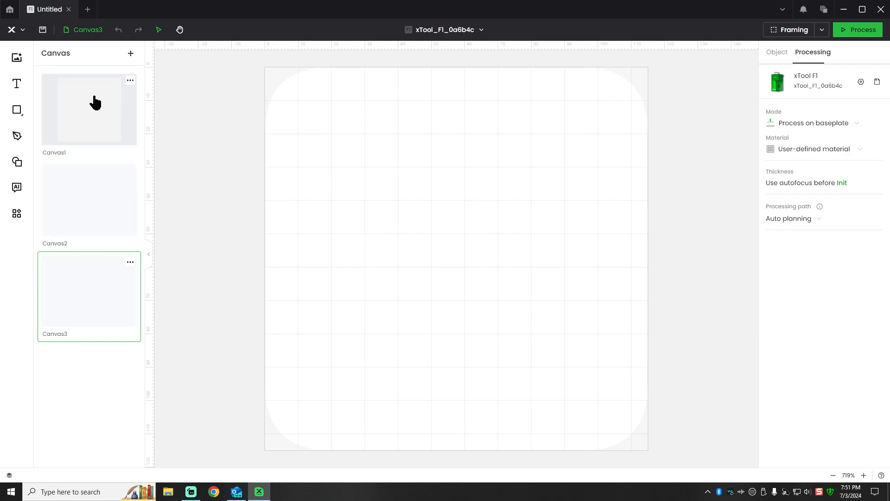
pyautogui.click(88, 200)
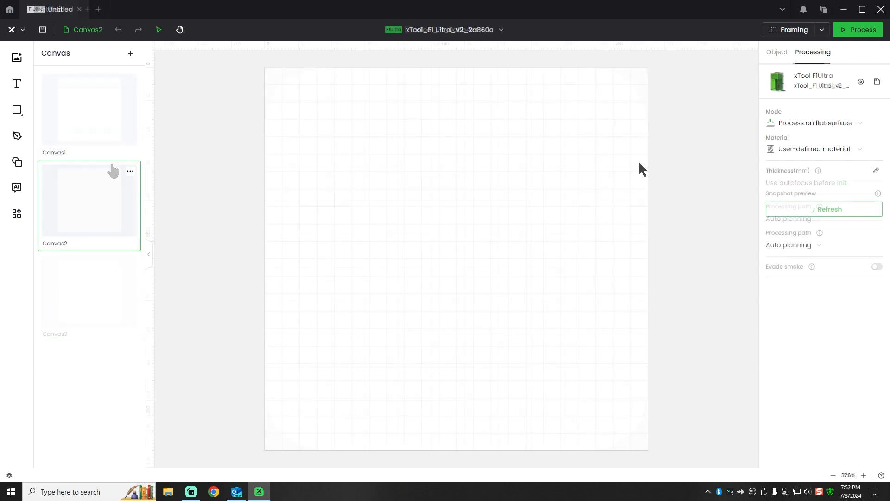
pyautogui.click(824, 209)
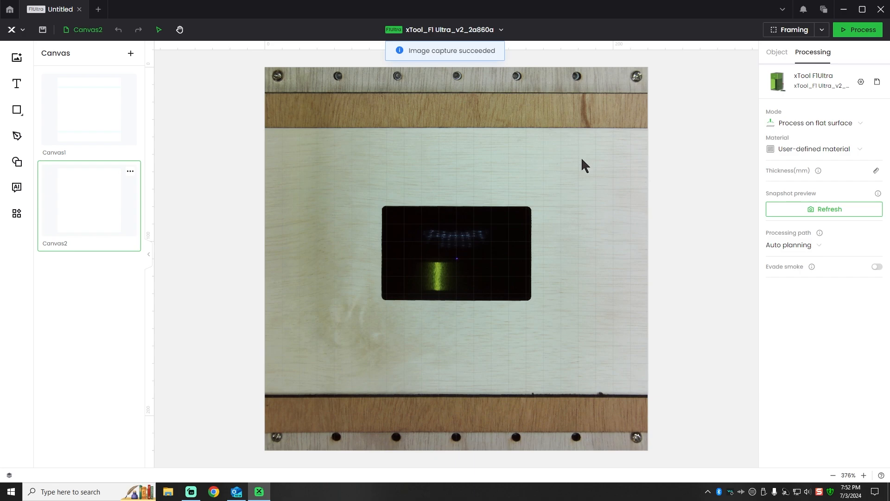
pyautogui.moveTo(17, 83)
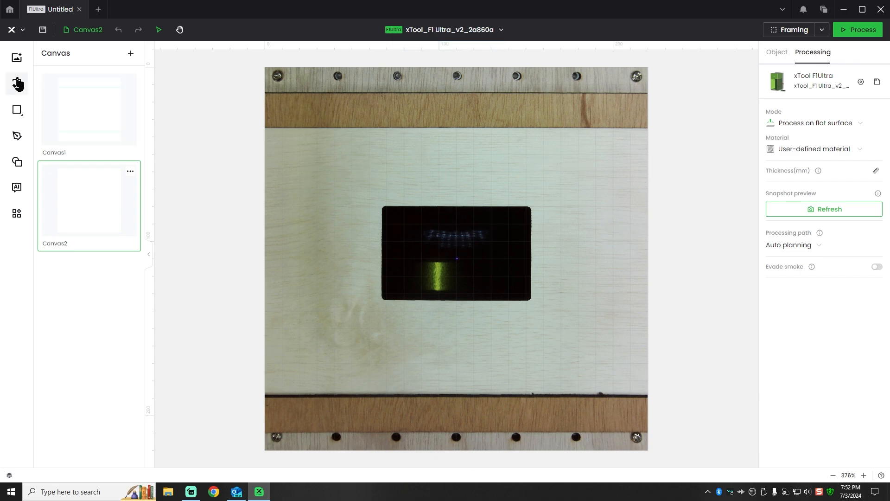
pyautogui.moveTo(17, 83)
pyautogui.write('50')
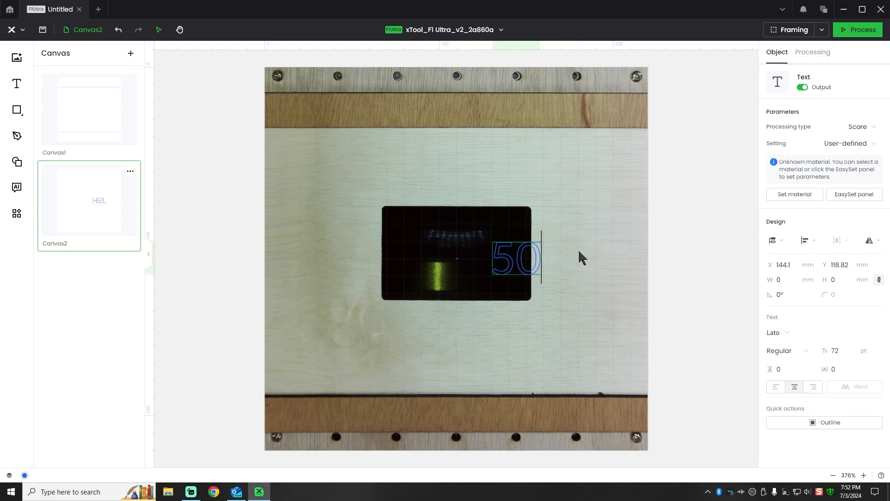
# Place the number 5043 over the tag and set its processing type to Engrave.
pyautogui.write('43')
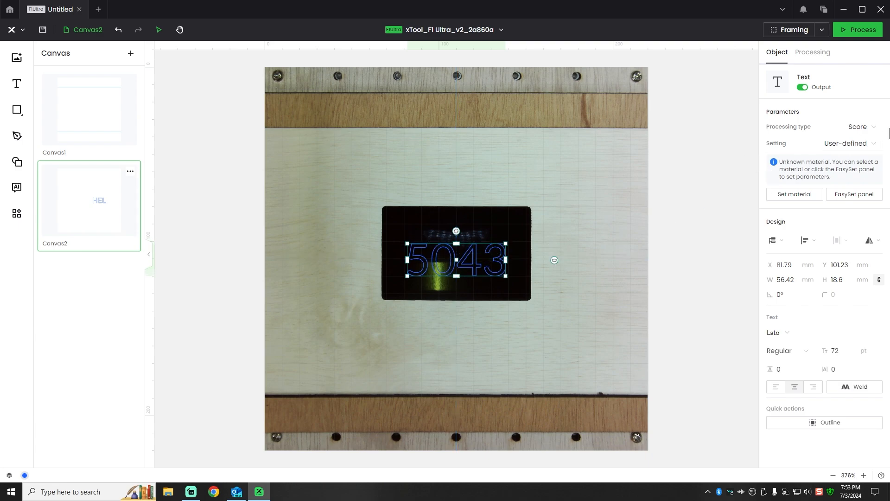
pyautogui.click(835, 143)
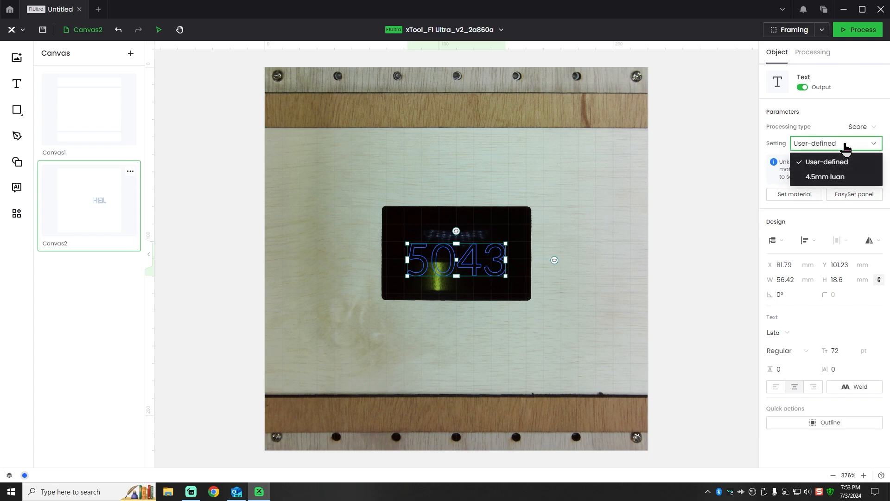
pyautogui.click(846, 127)
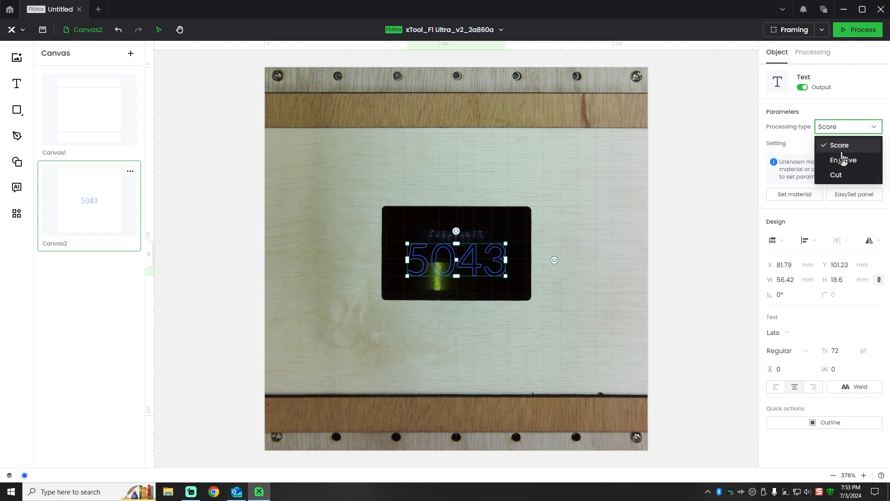
pyautogui.click(812, 51)
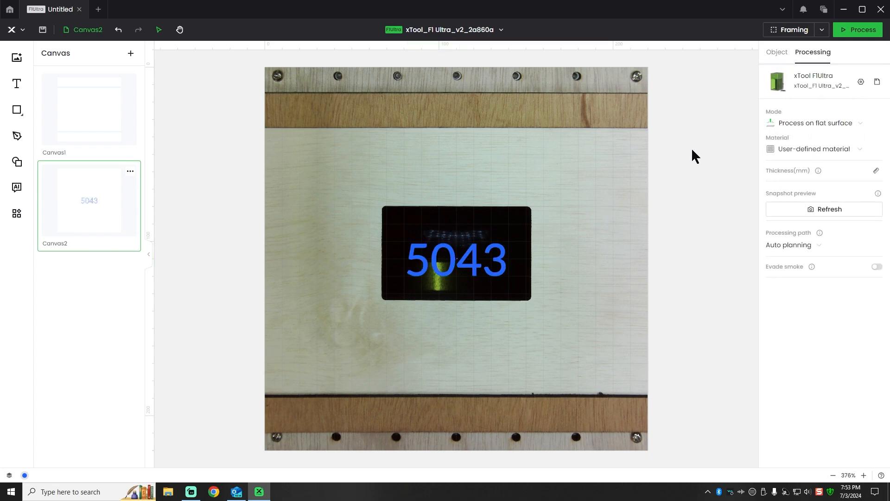
# Choose Black Metal Business Card as the job's material.
pyautogui.click(822, 149)
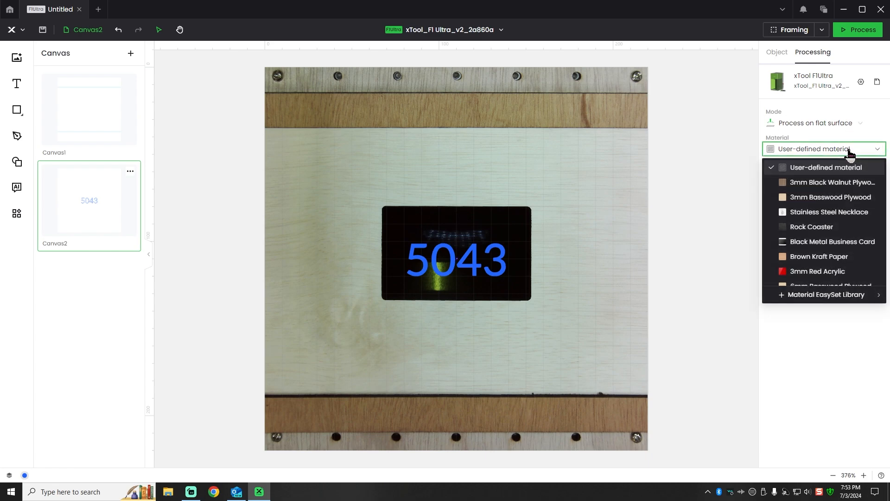
pyautogui.moveTo(832, 241)
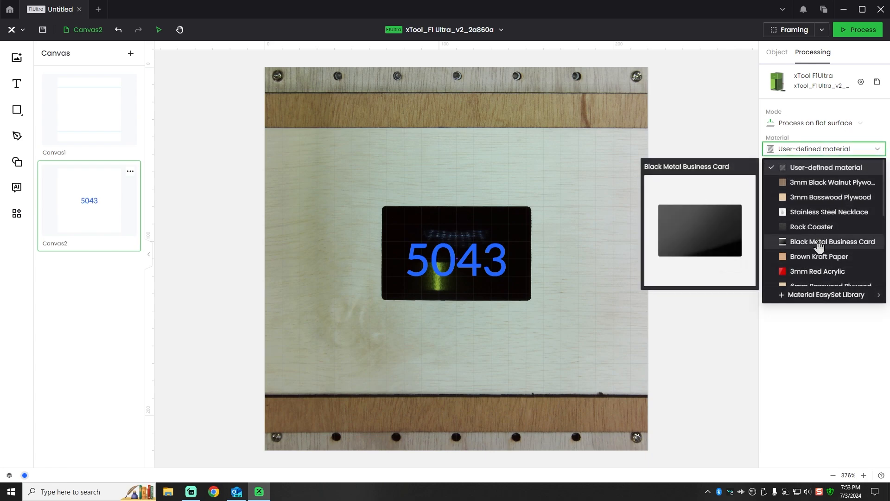
pyautogui.click(832, 241)
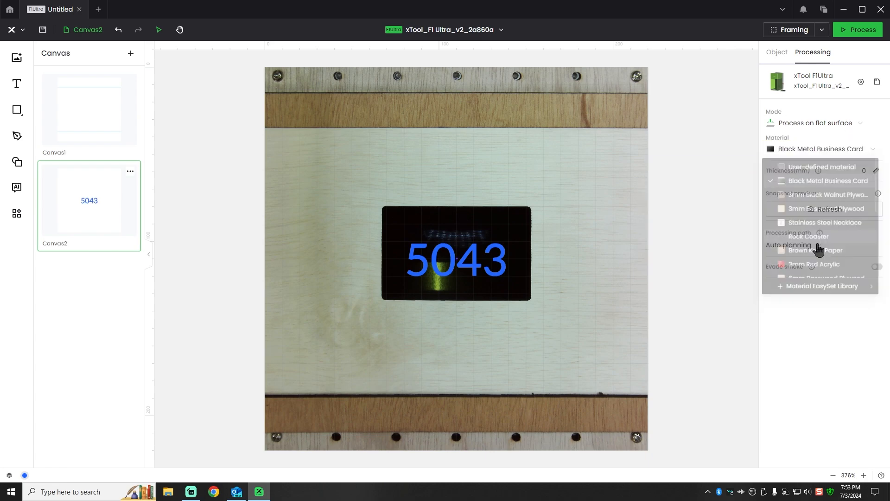
pyautogui.click(823, 181)
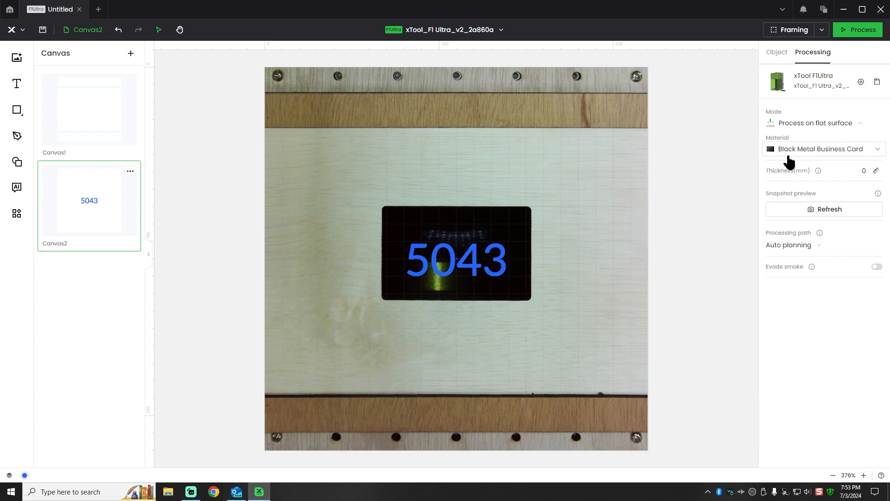
pyautogui.moveTo(495, 250)
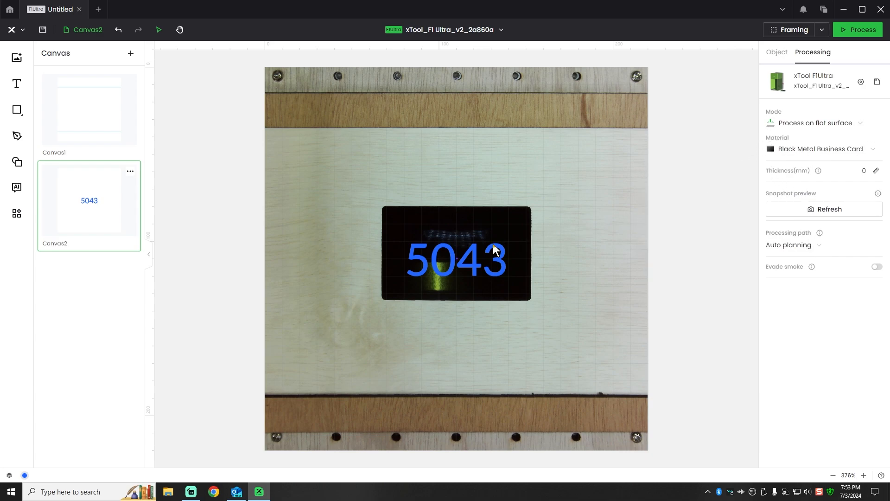
# Give the 5043 number the Fiber IR laser preset at 500 mm/s and 70% power.
pyautogui.click(456, 256)
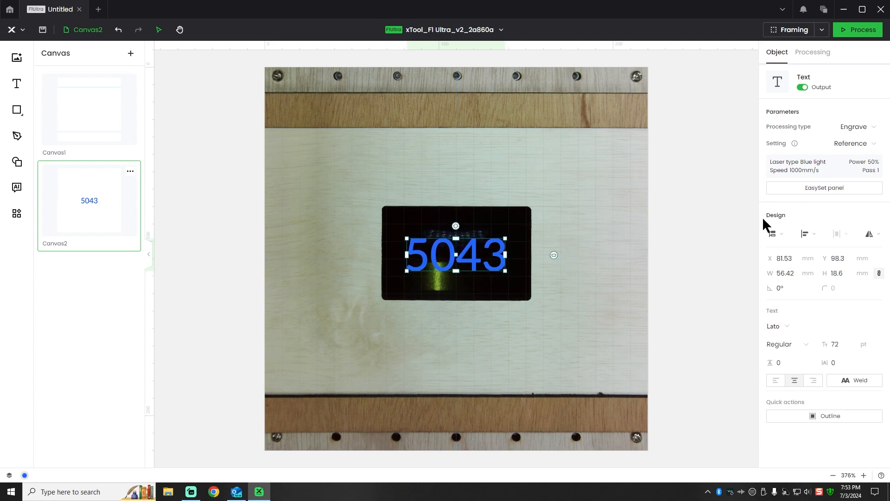
pyautogui.moveTo(546, 236)
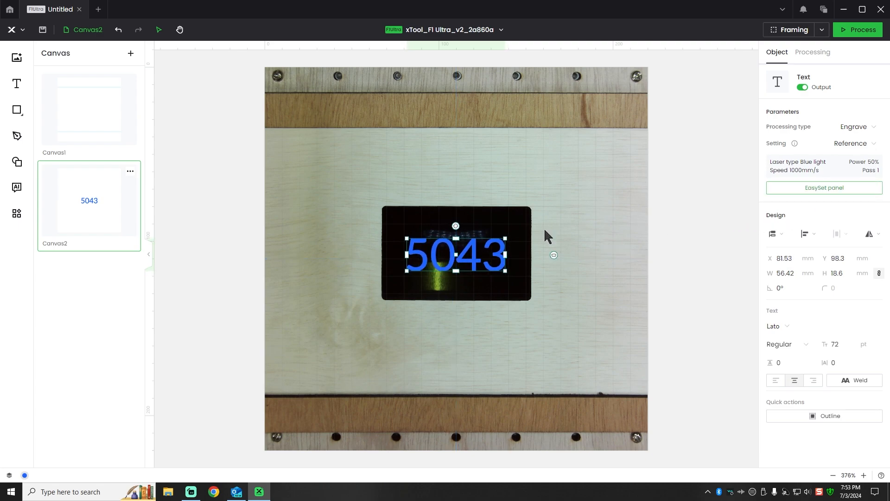
pyautogui.moveTo(823, 188)
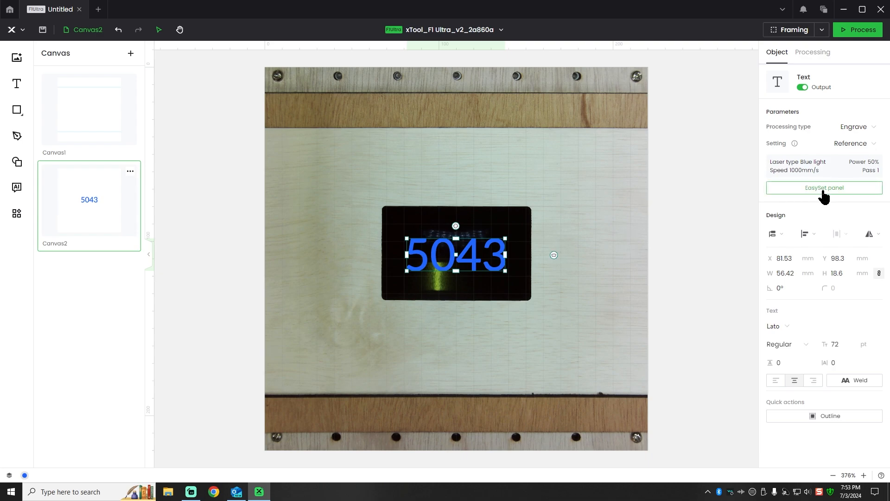
pyautogui.click(824, 188)
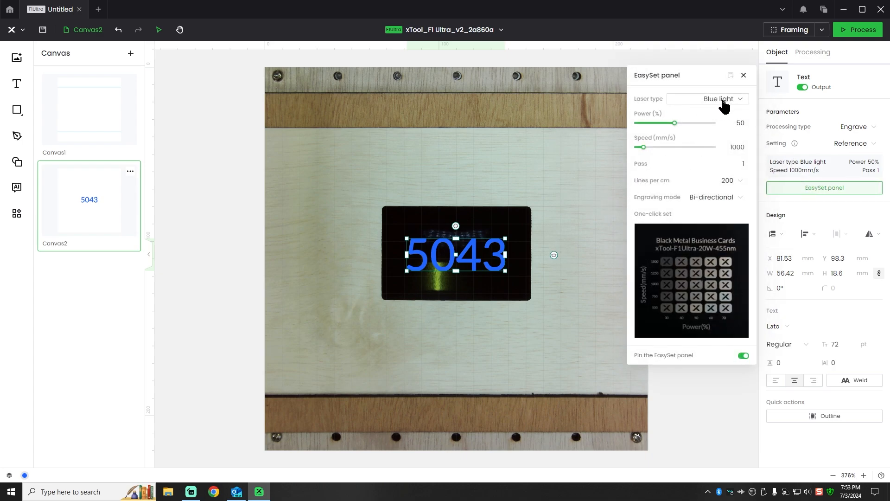
pyautogui.click(707, 98)
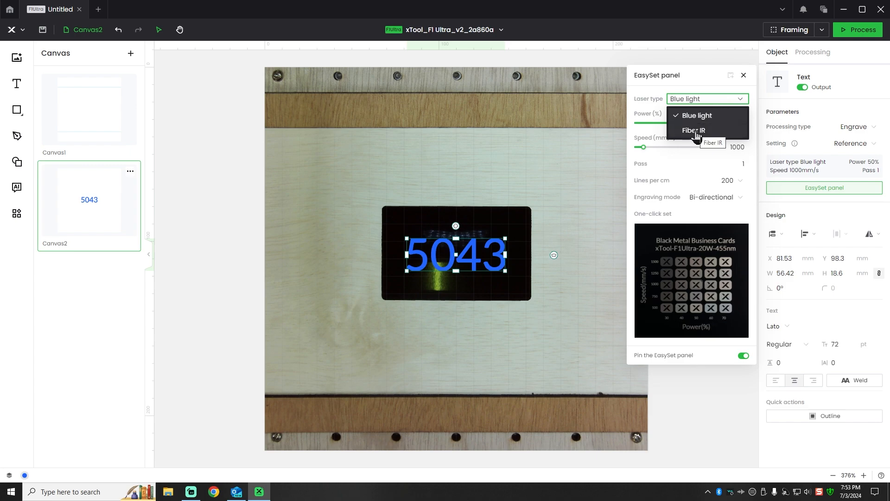
pyautogui.click(693, 130)
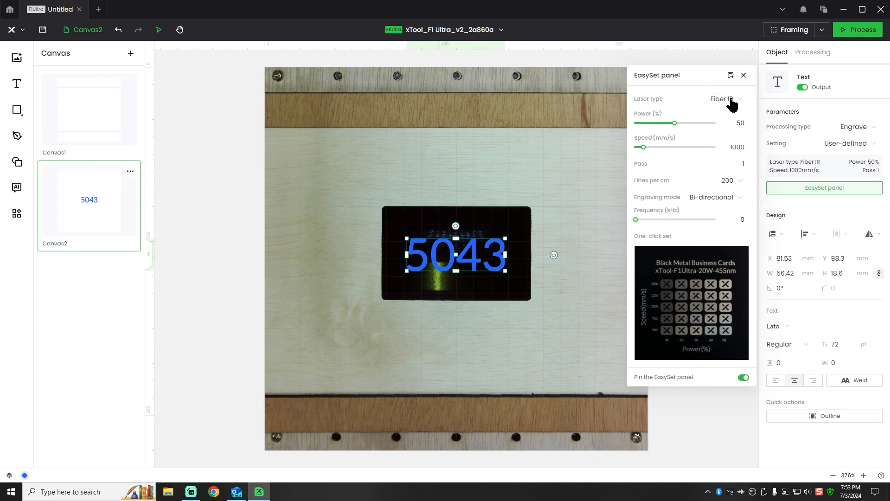
pyautogui.moveTo(684, 342)
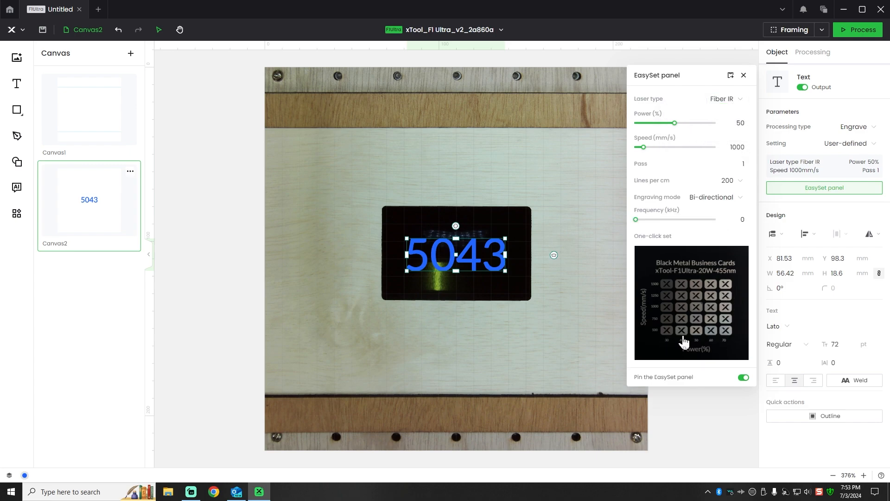
pyautogui.click(690, 302)
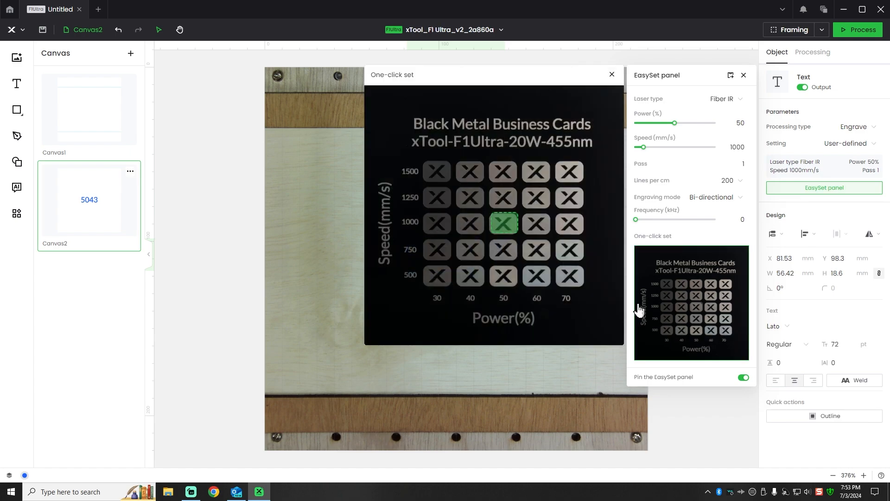
pyautogui.moveTo(567, 276)
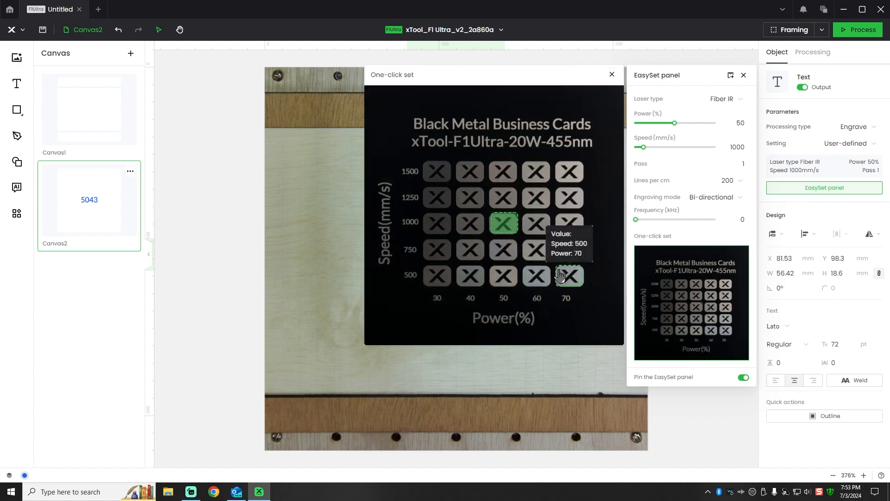
pyautogui.click(568, 276)
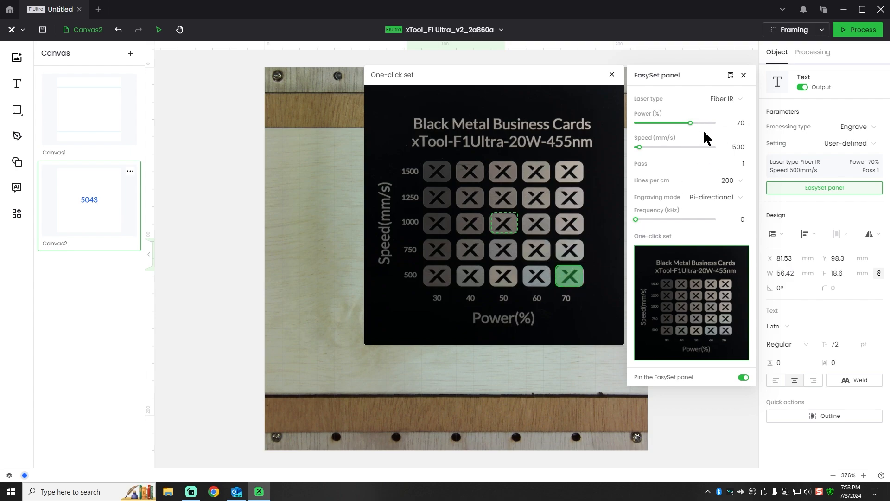
pyautogui.moveTo(745, 70)
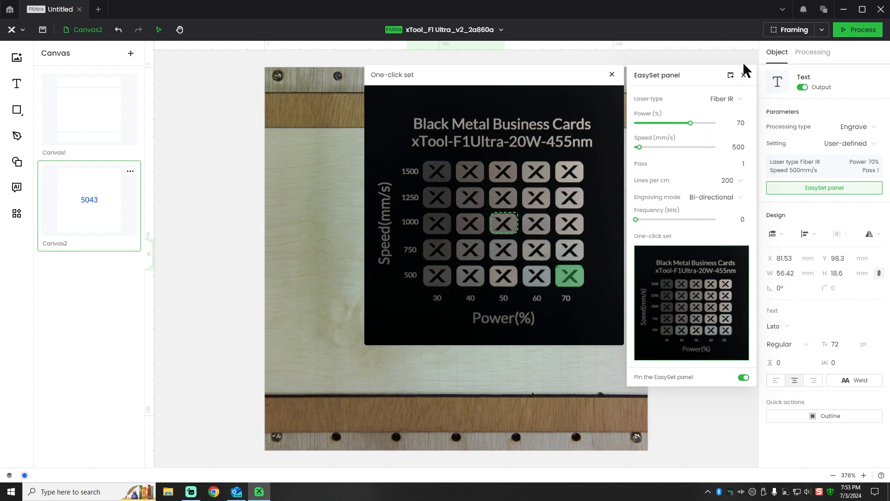
pyautogui.click(611, 74)
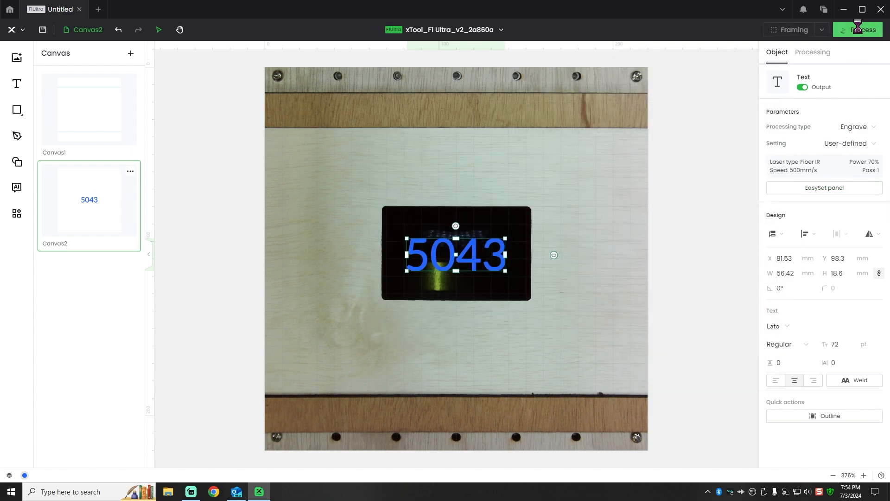
pyautogui.click(858, 29)
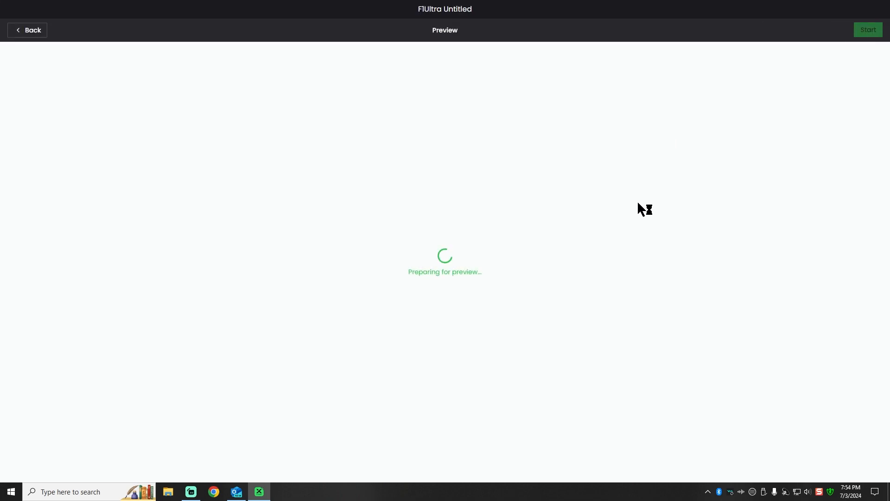
pyautogui.moveTo(606, 240)
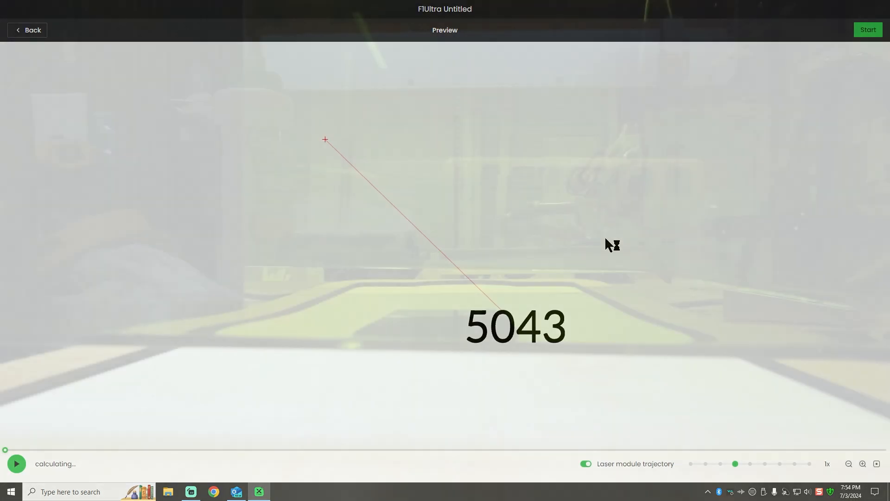
pyautogui.click(27, 30)
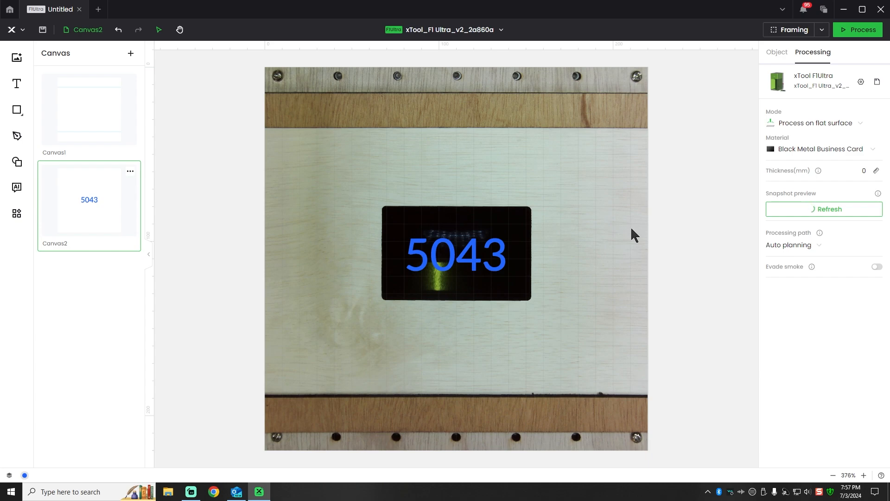
# Refresh the camera snapshot to show the black tag, then select the 5043 text.
pyautogui.click(822, 209)
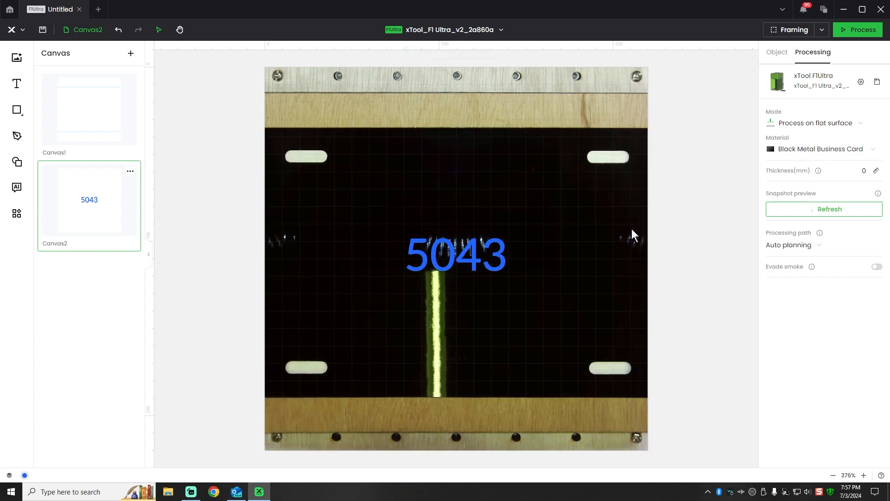
pyautogui.click(823, 209)
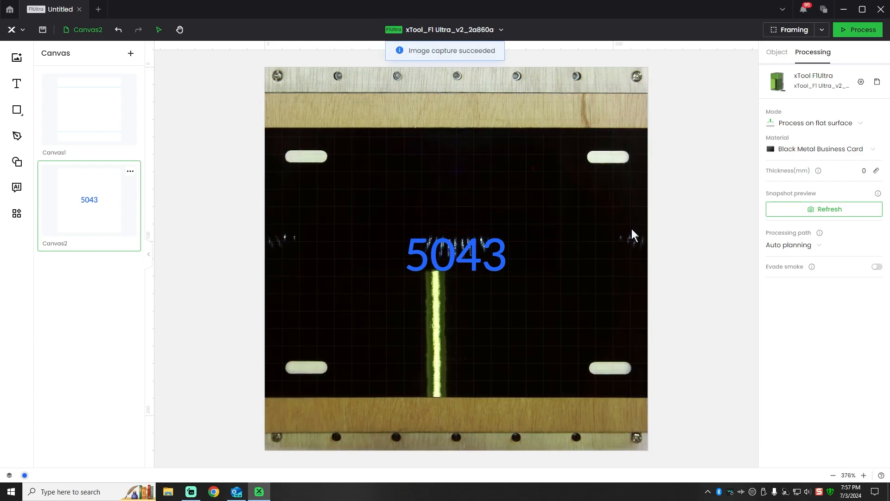
pyautogui.moveTo(448, 258)
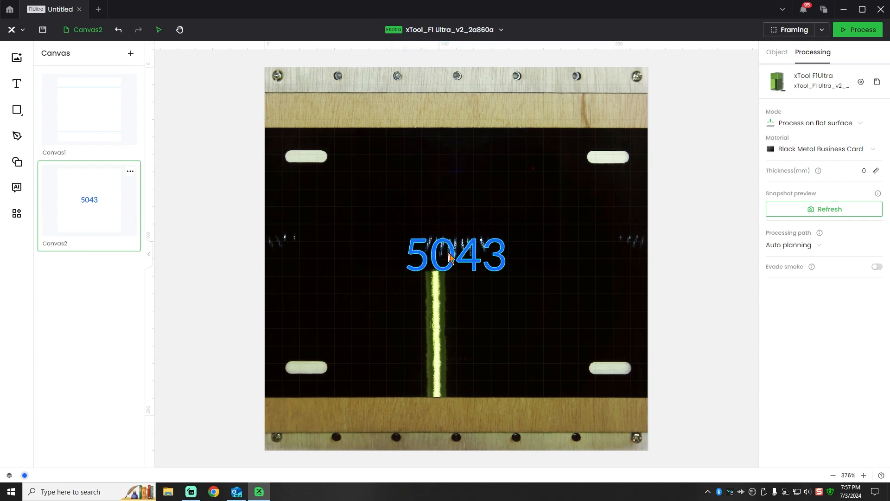
pyautogui.click(454, 255)
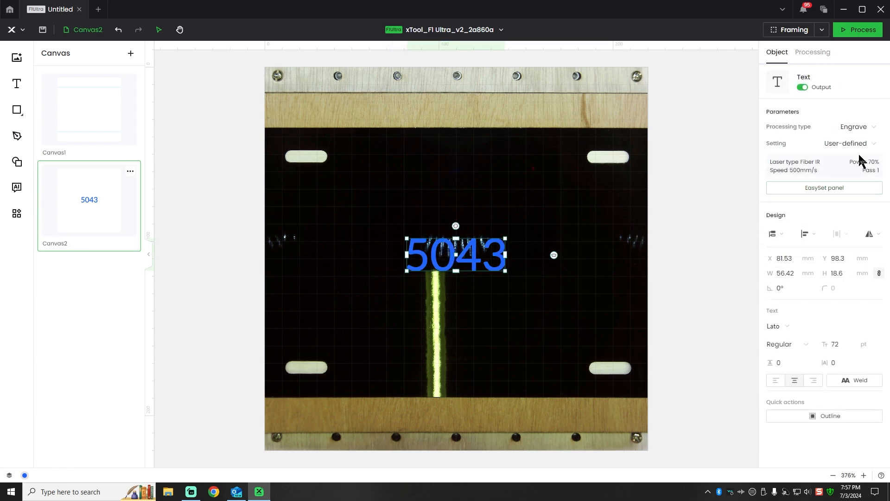
pyautogui.moveTo(671, 188)
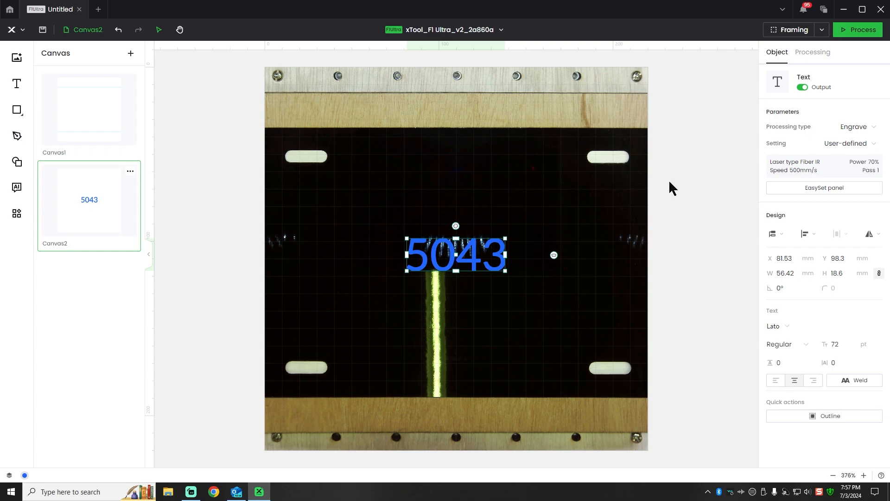
pyautogui.moveTo(480, 246)
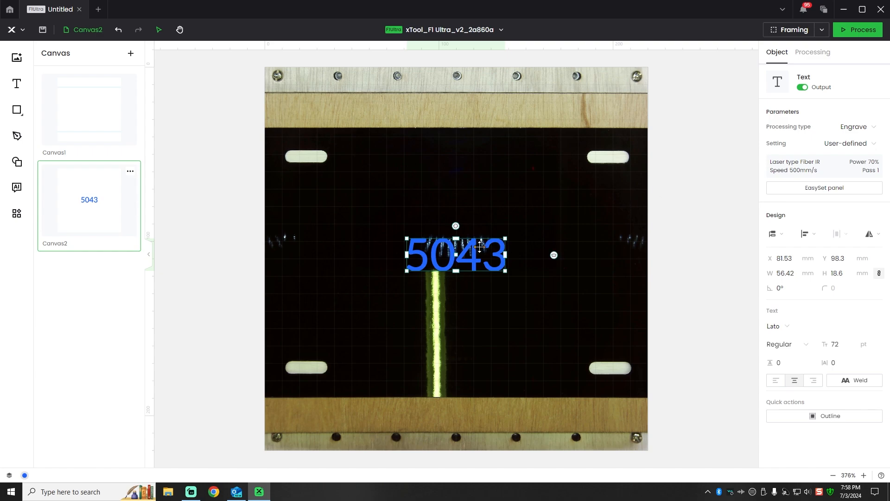
pyautogui.moveTo(713, 263)
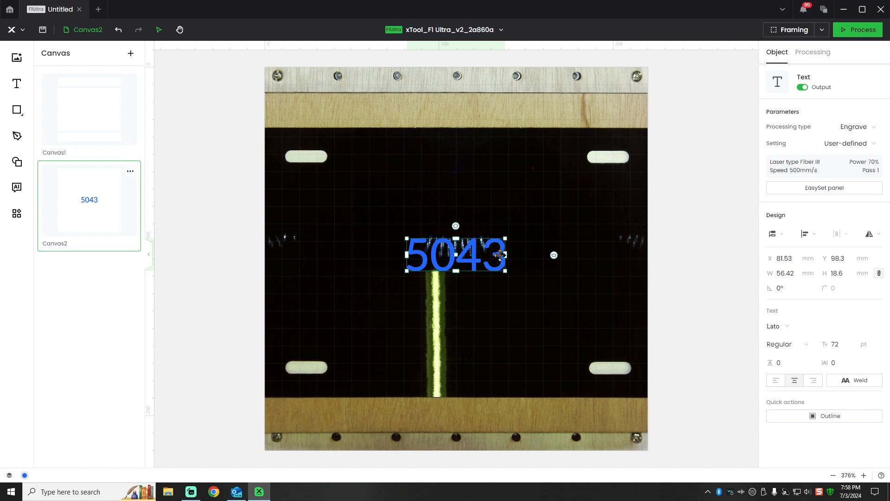
# Set 5043 in the bold condensed Haettenschweiler font and drag it low on the tag.
pyautogui.click(778, 325)
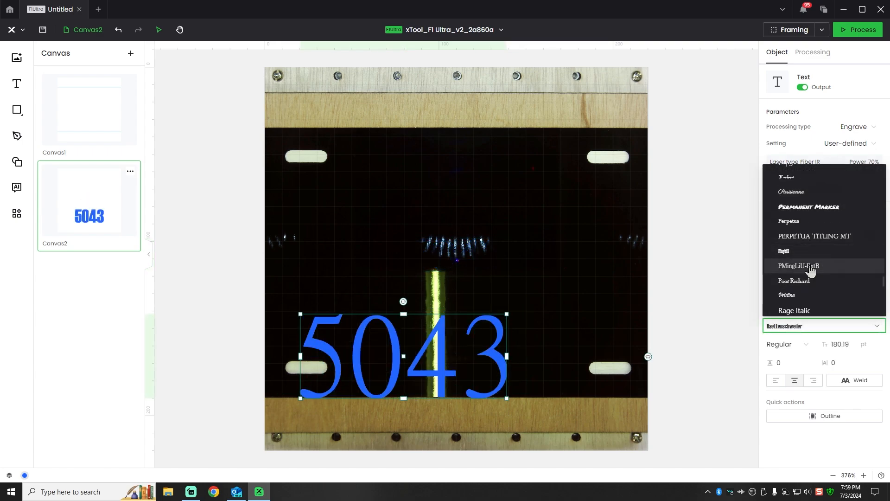
pyautogui.scroll(-3)
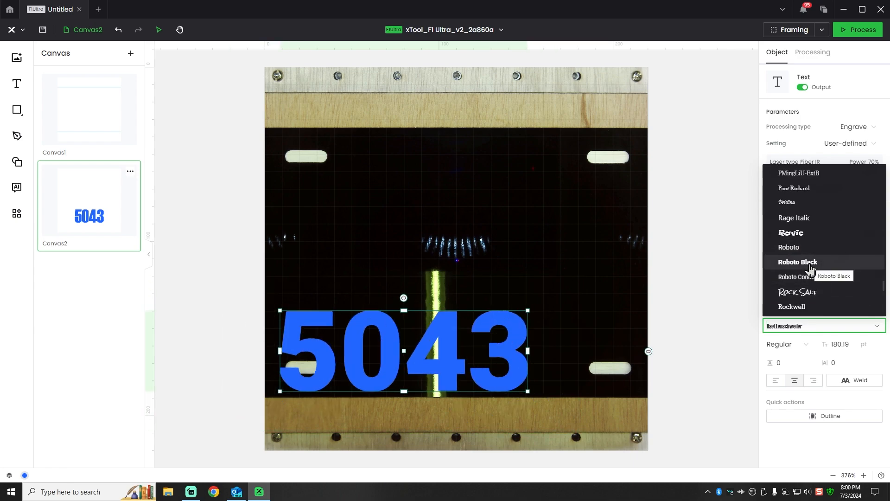
pyautogui.moveTo(802, 276)
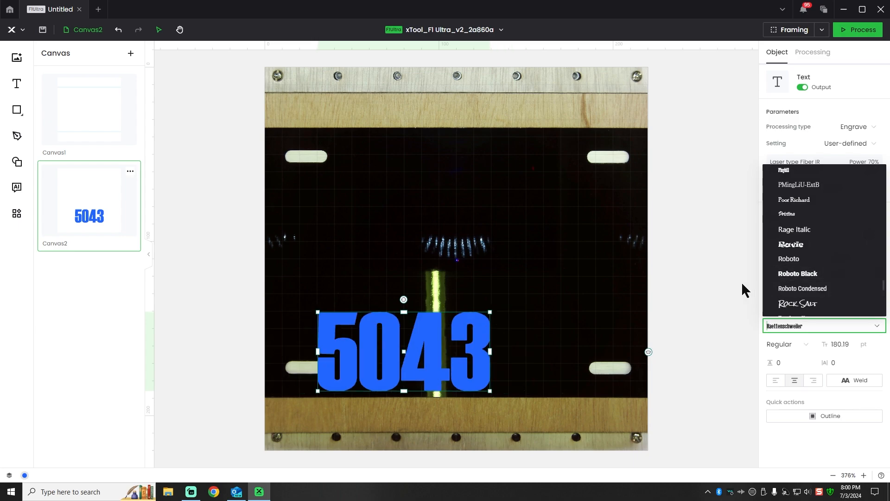
pyautogui.click(812, 52)
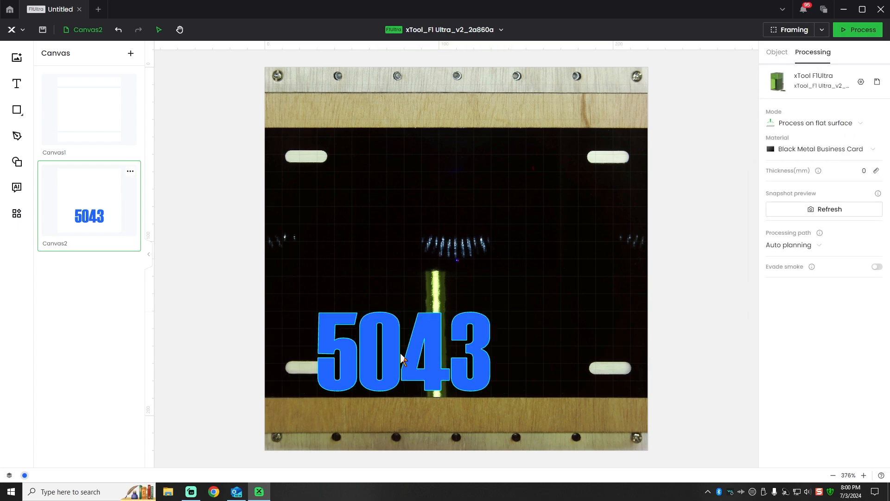
pyautogui.click(403, 346)
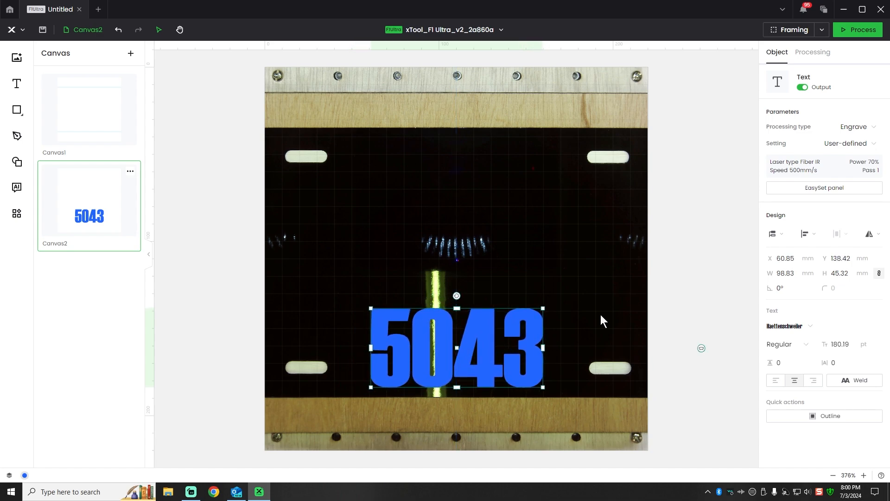
# Import the police badge file from the network drive's LASER FILES > XCS files folder.
pyautogui.click(812, 51)
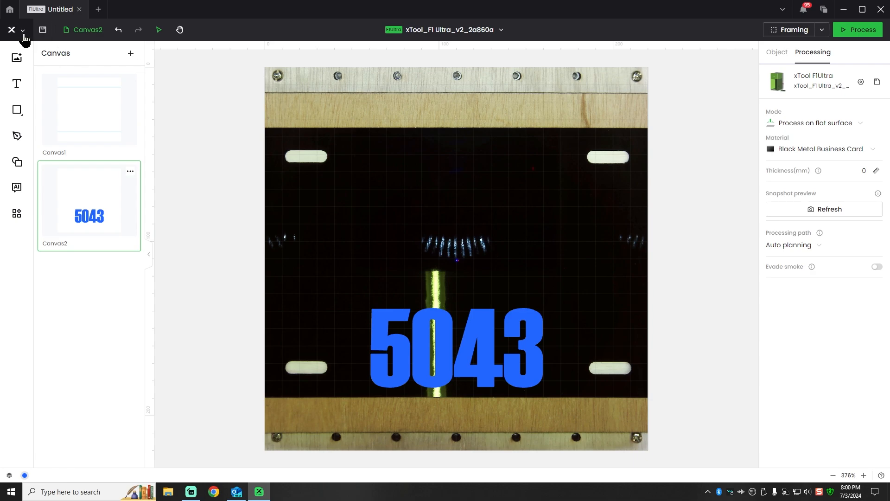
pyautogui.click(23, 30)
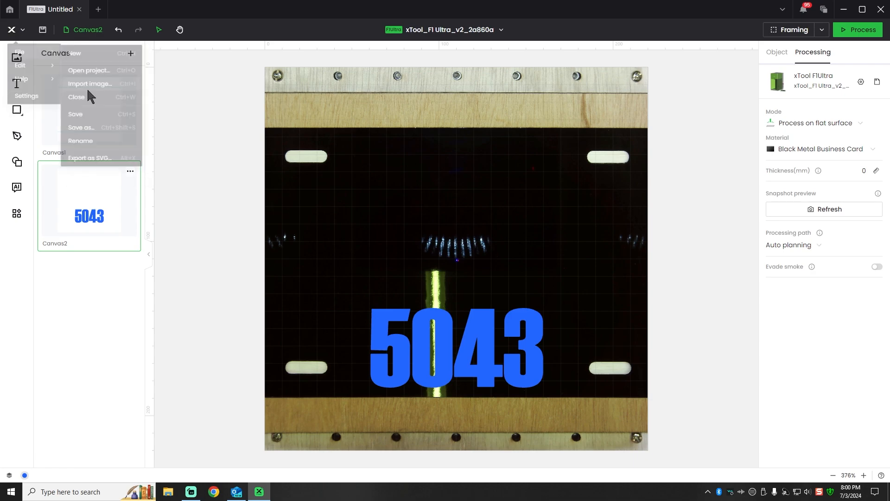
pyautogui.click(89, 83)
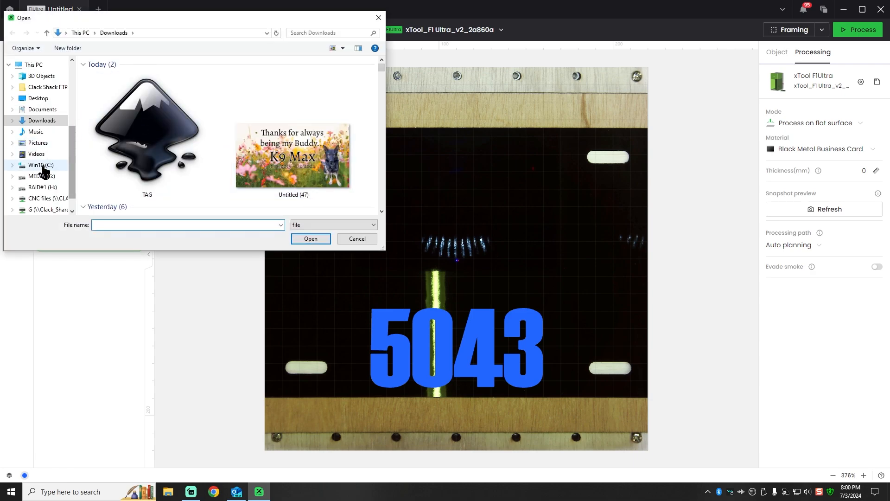
pyautogui.scroll(-3)
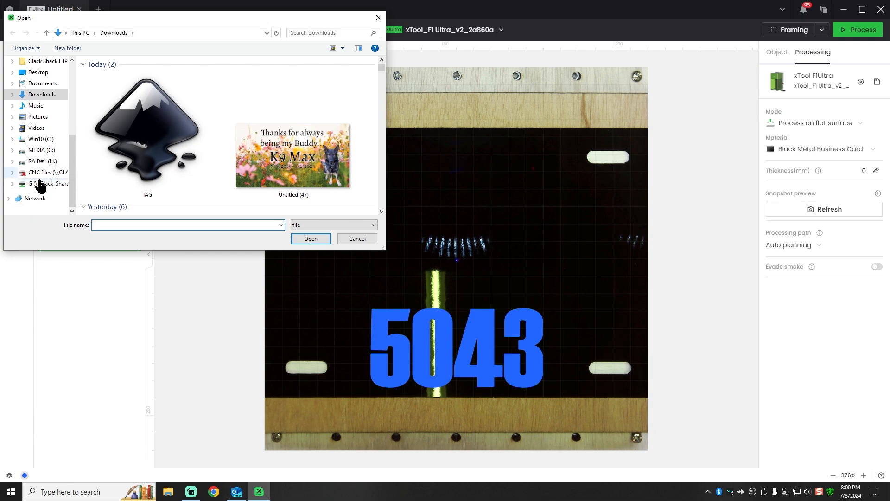
pyautogui.click(48, 183)
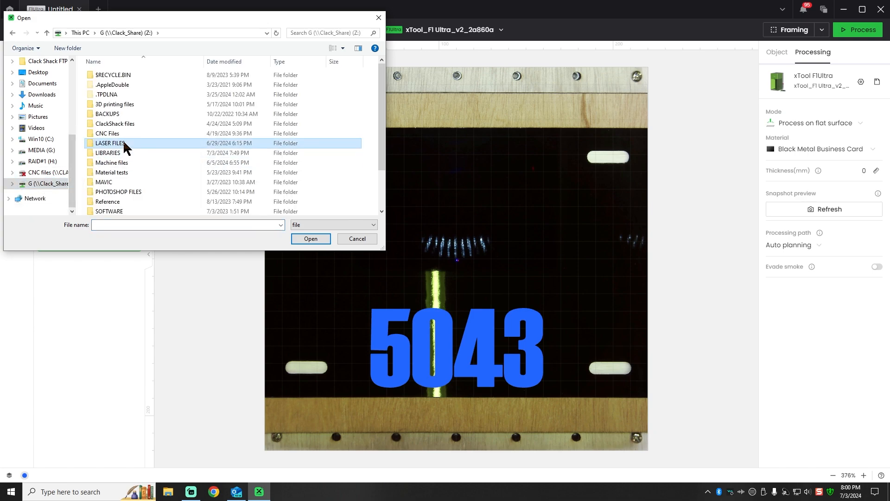
pyautogui.doubleClick(109, 142)
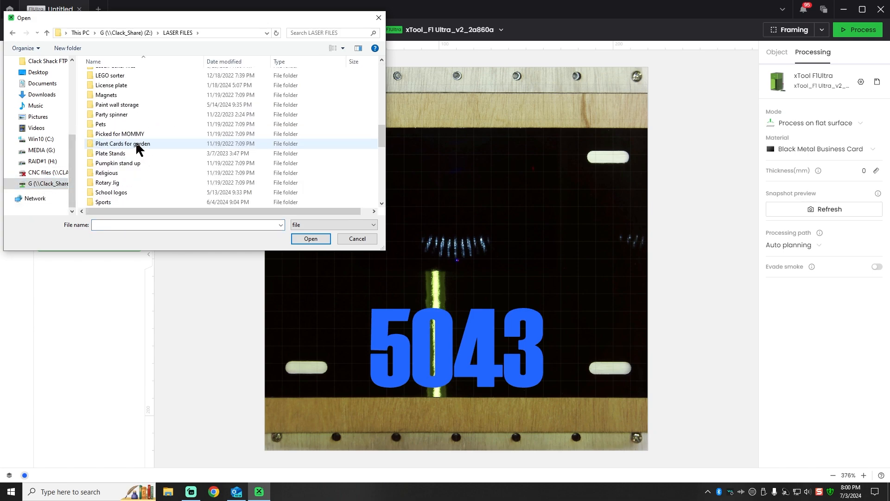
pyautogui.scroll(-3)
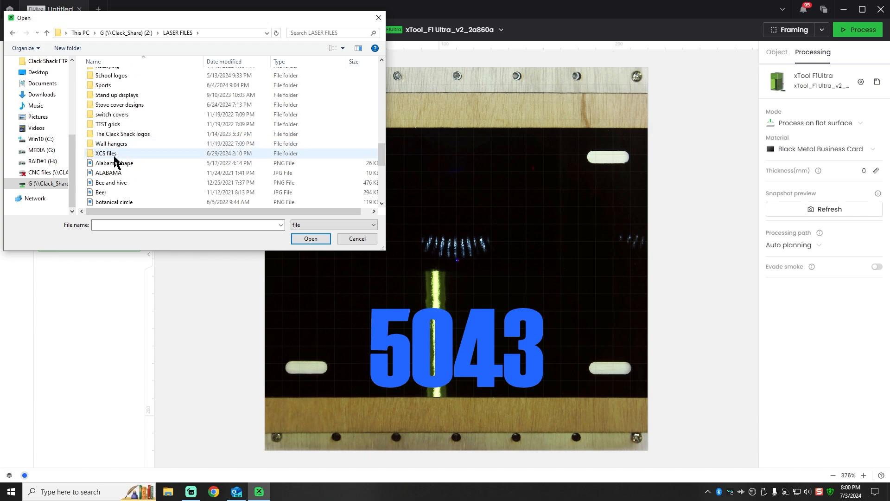
pyautogui.doubleClick(106, 154)
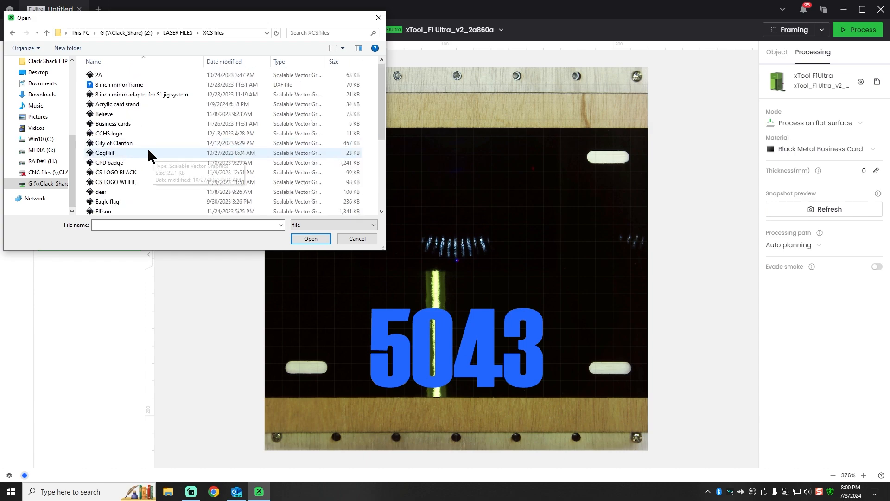
pyautogui.click(310, 238)
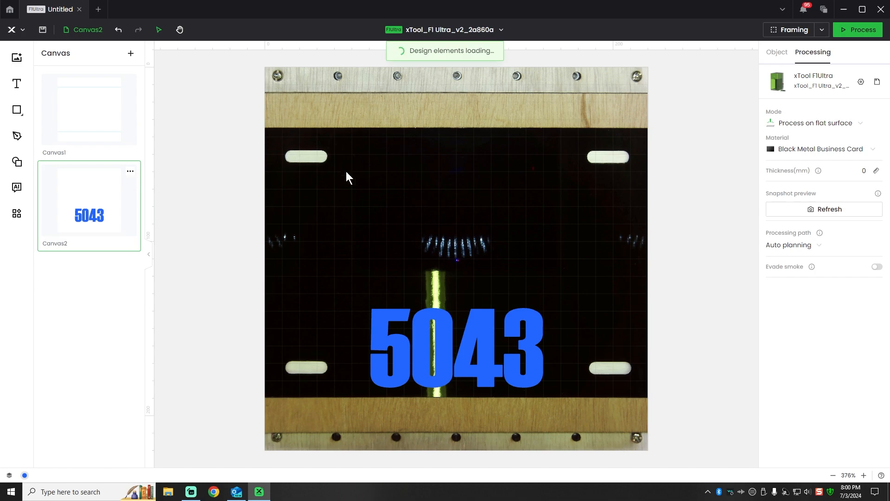
pyautogui.moveTo(446, 189)
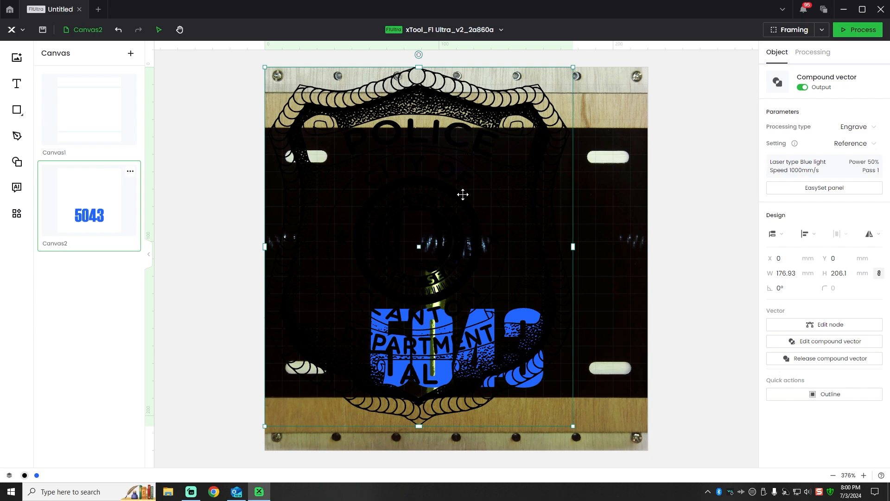
# Move the badge onto the light blue layer from its right-click menu.
pyautogui.rightClick(462, 194)
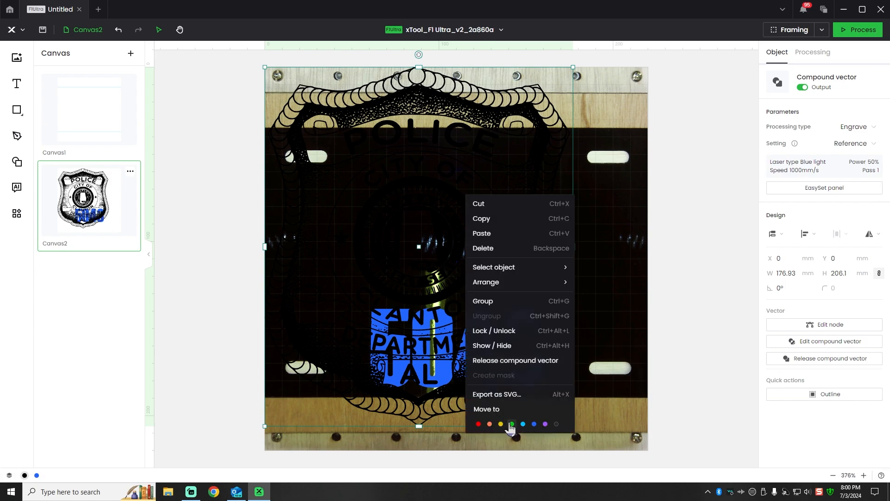
pyautogui.moveTo(523, 424)
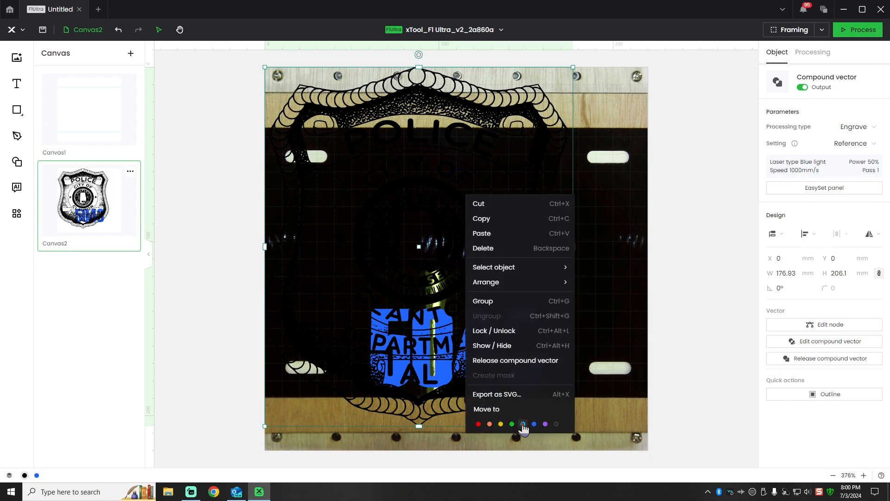
pyautogui.click(522, 423)
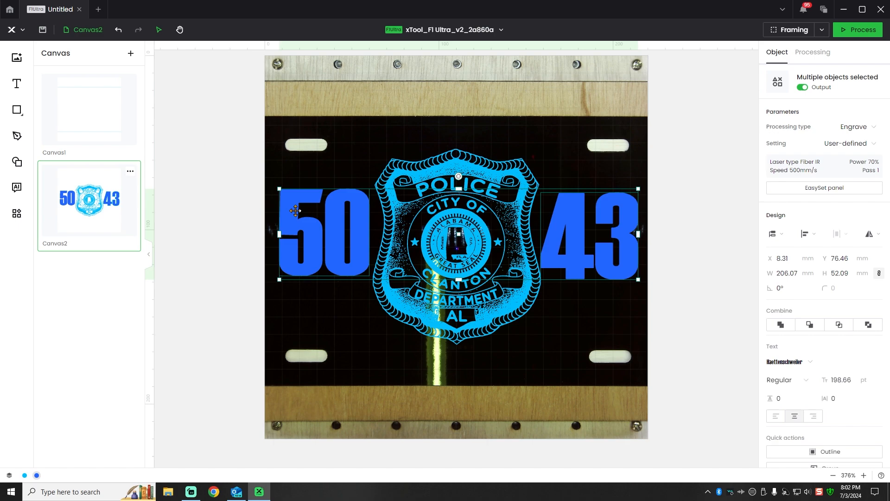
pyautogui.click(590, 222)
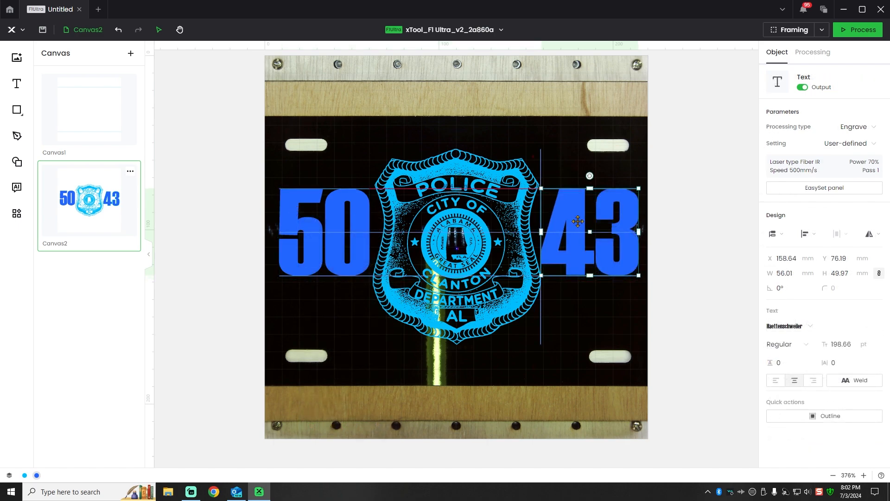
pyautogui.click(812, 51)
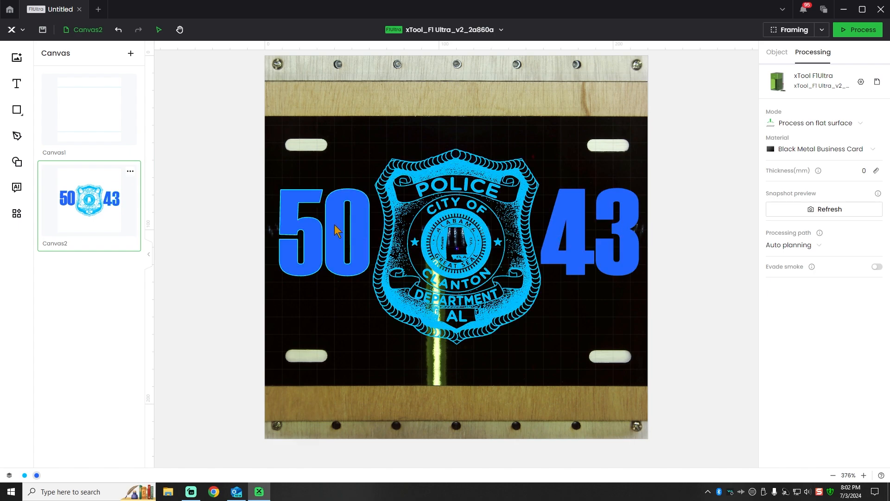
pyautogui.click(321, 229)
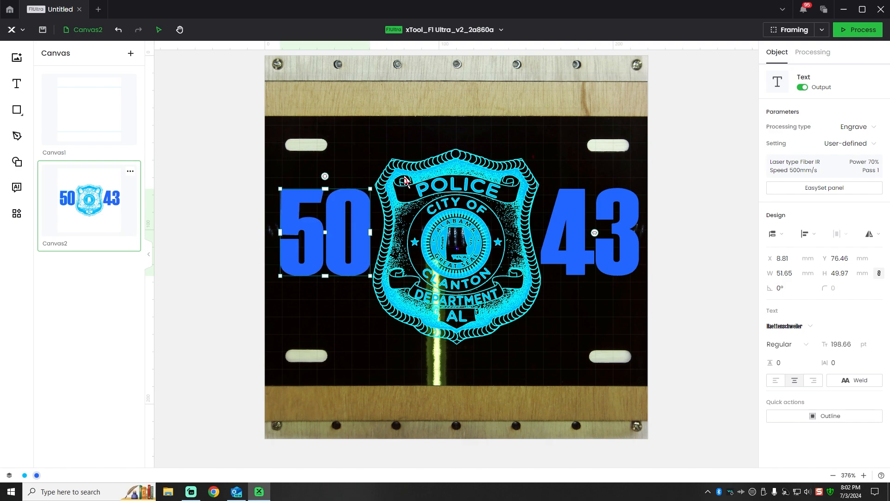
pyautogui.moveTo(688, 168)
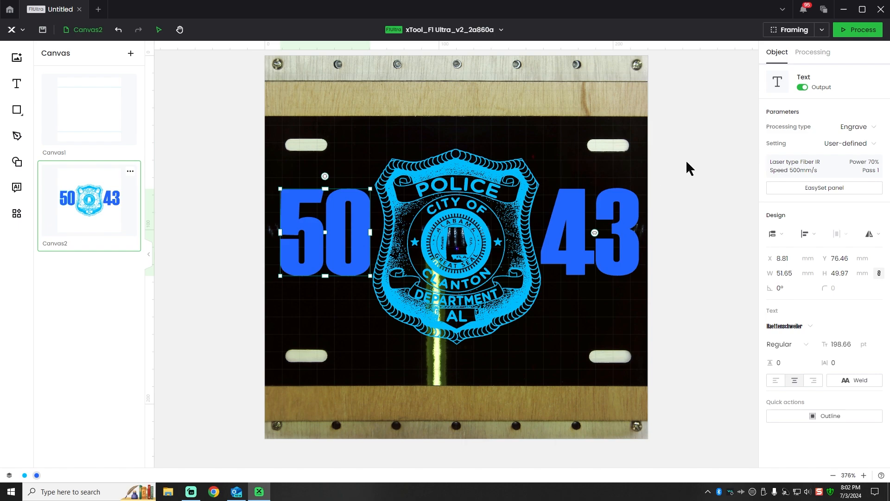
pyautogui.click(812, 52)
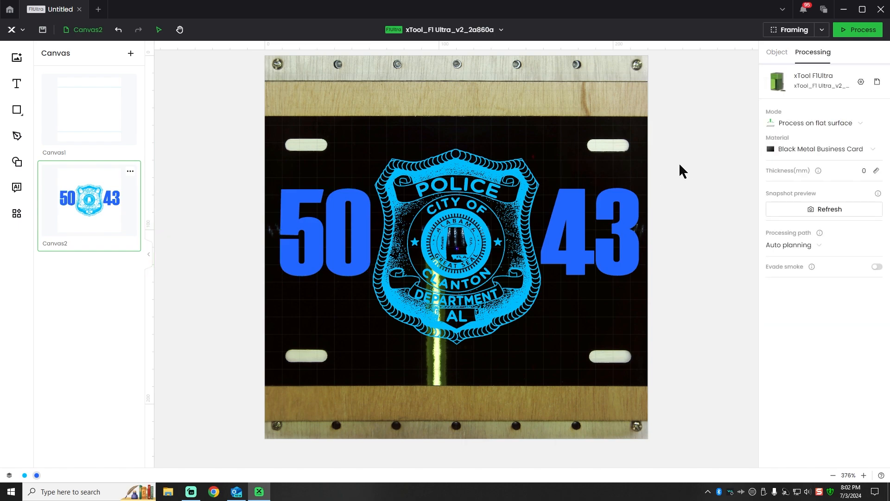
pyautogui.moveTo(577, 157)
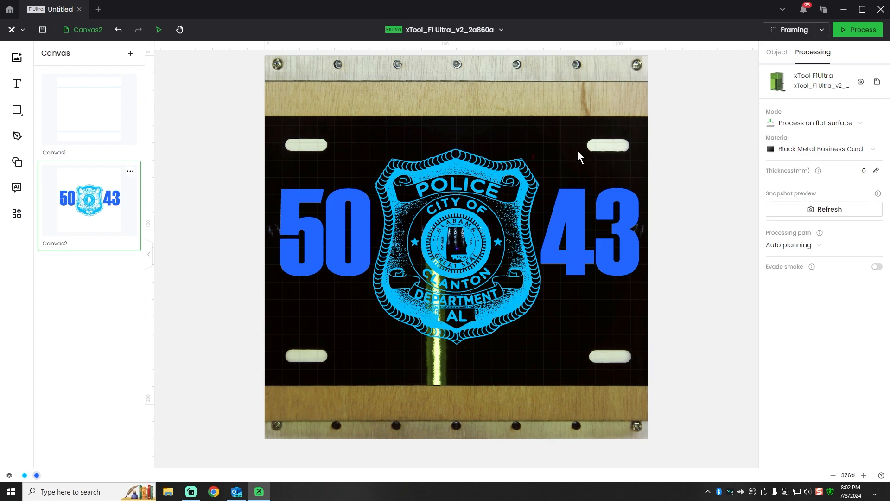
pyautogui.moveTo(657, 169)
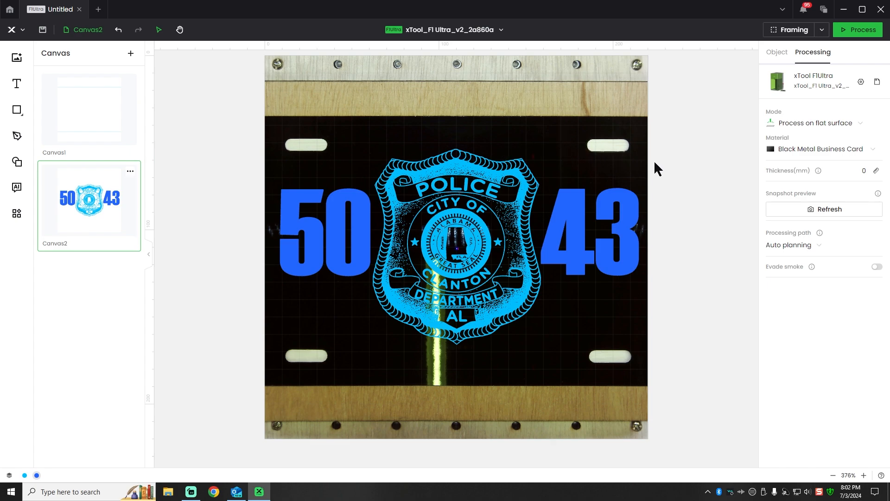
pyautogui.moveTo(719, 187)
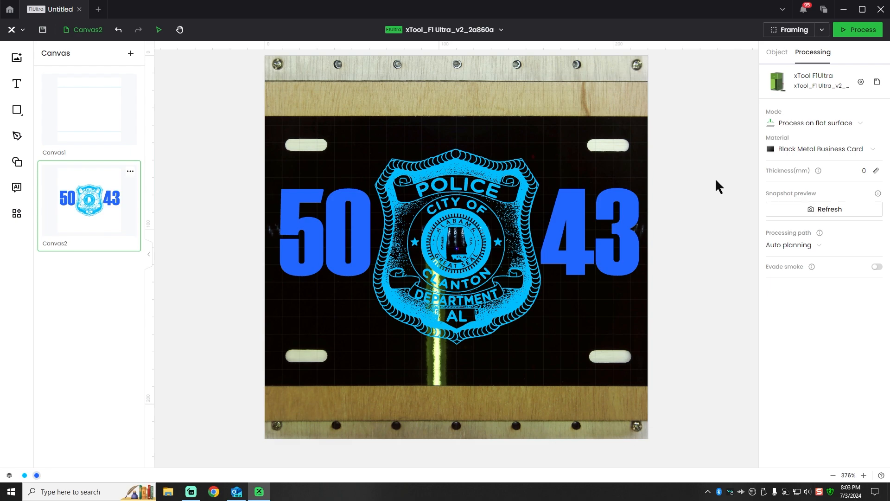
pyautogui.moveTo(711, 188)
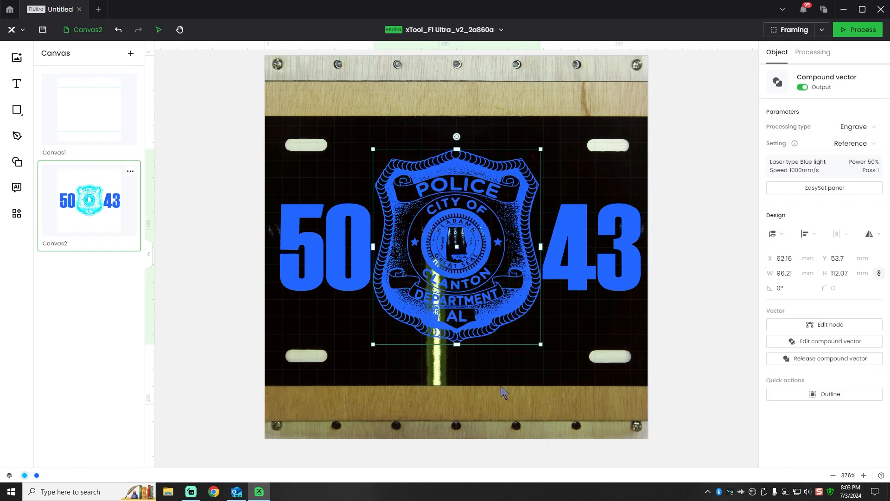
pyautogui.moveTo(705, 131)
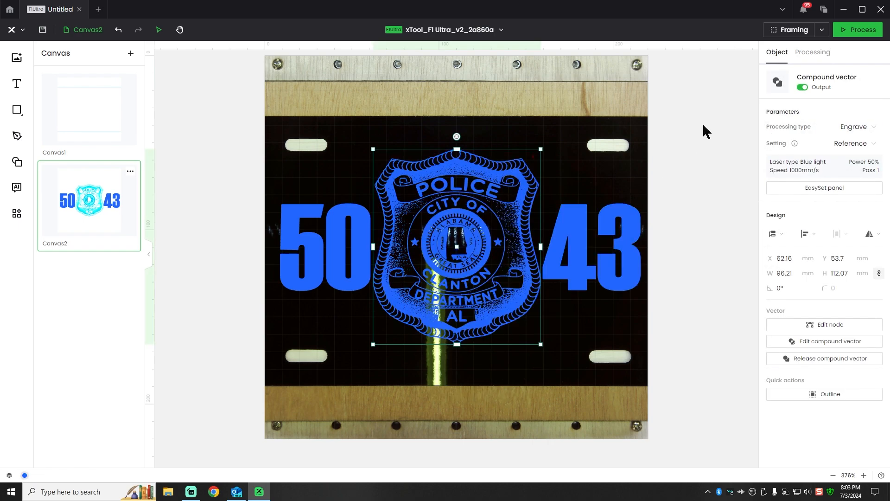
# Apply the Anodized business card preset to the badge and both numbers together.
pyautogui.click(813, 51)
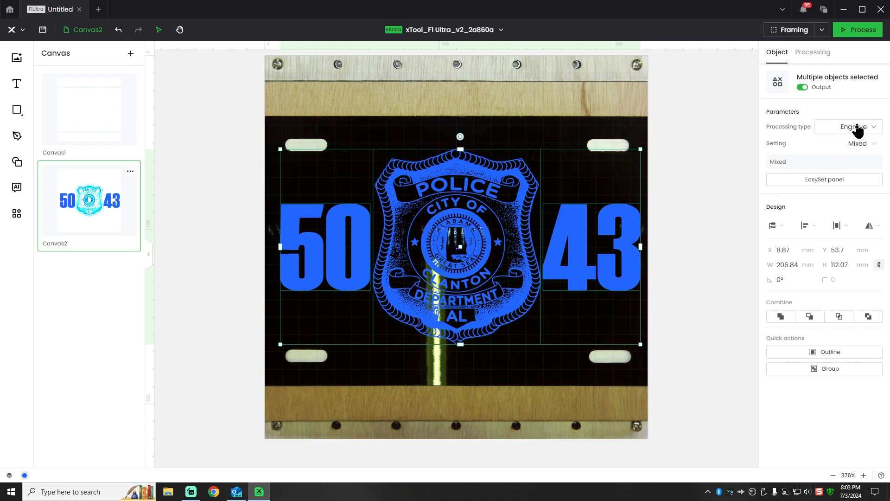
pyautogui.click(858, 143)
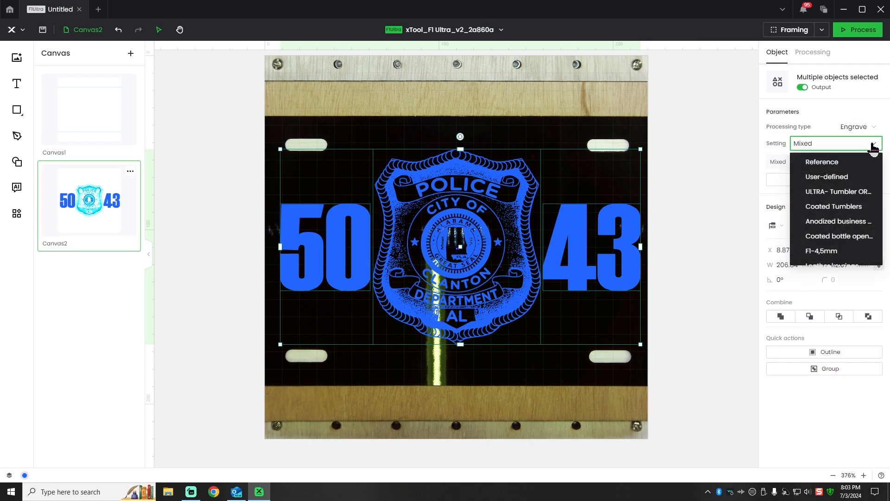
pyautogui.moveTo(834, 206)
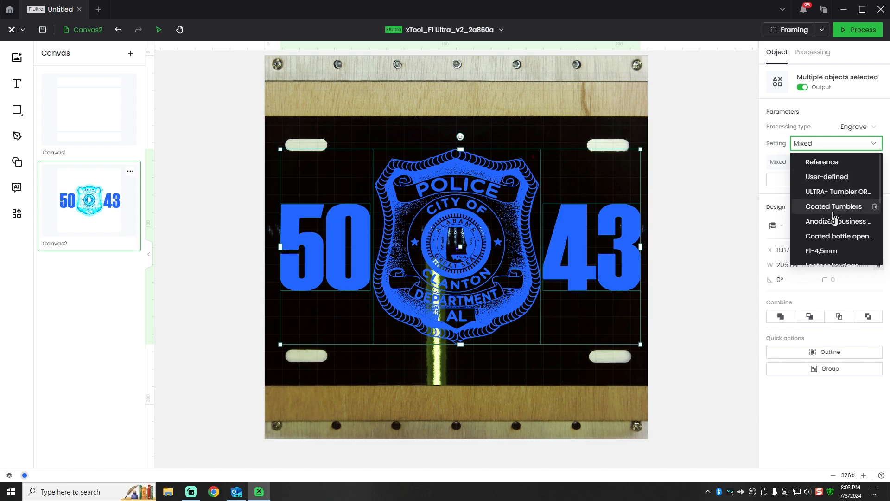
pyautogui.click(838, 220)
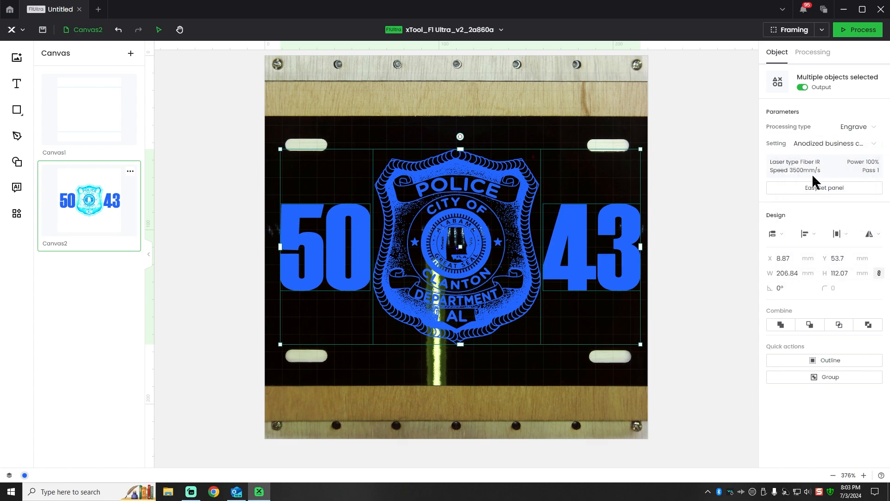
# Apply the 500 mm/s, 70% power square from the one-click test chart, then deselect.
pyautogui.click(824, 187)
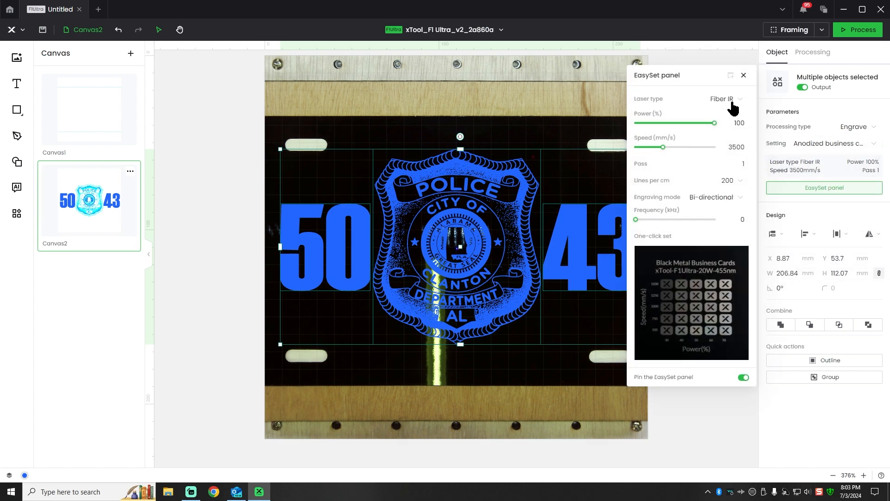
pyautogui.moveTo(728, 339)
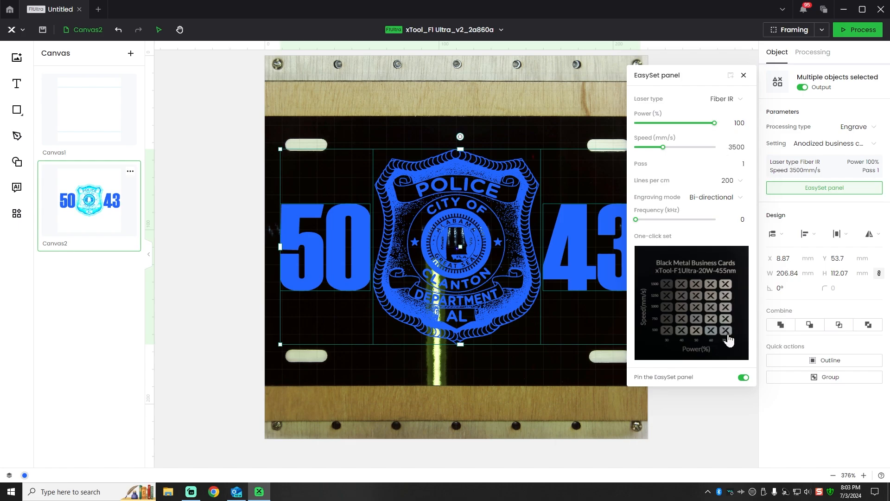
pyautogui.click(691, 303)
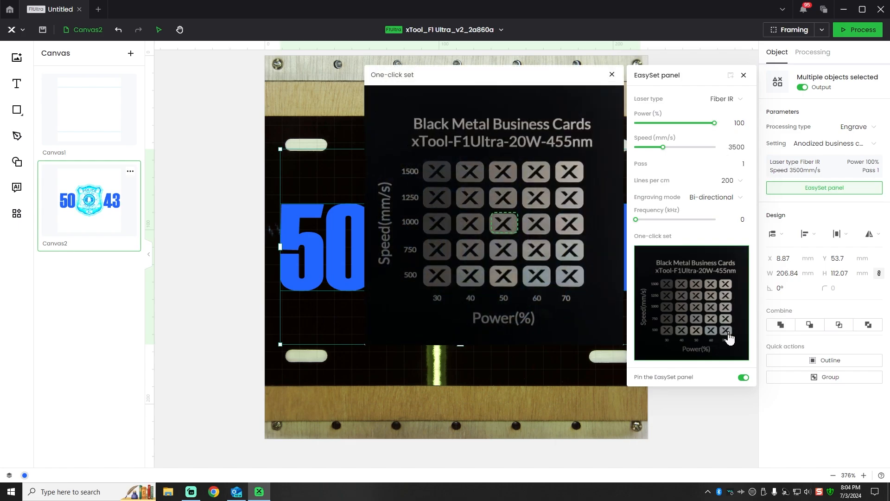
pyautogui.moveTo(570, 278)
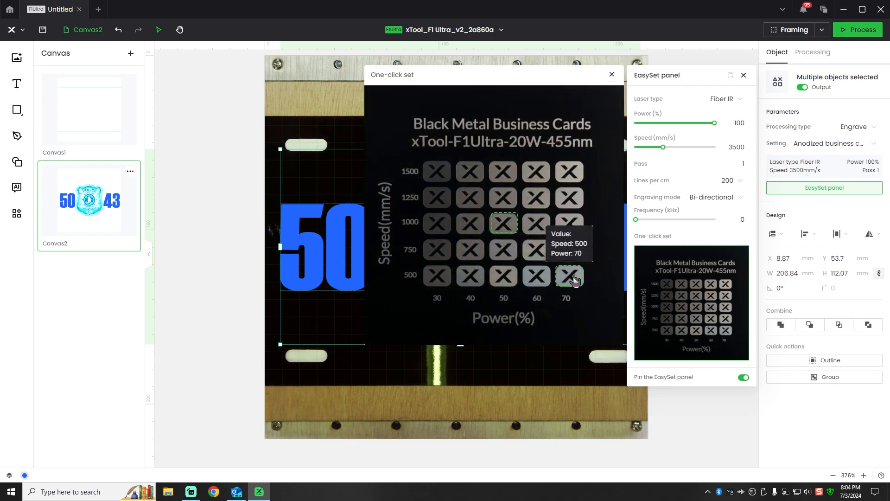
pyautogui.click(568, 277)
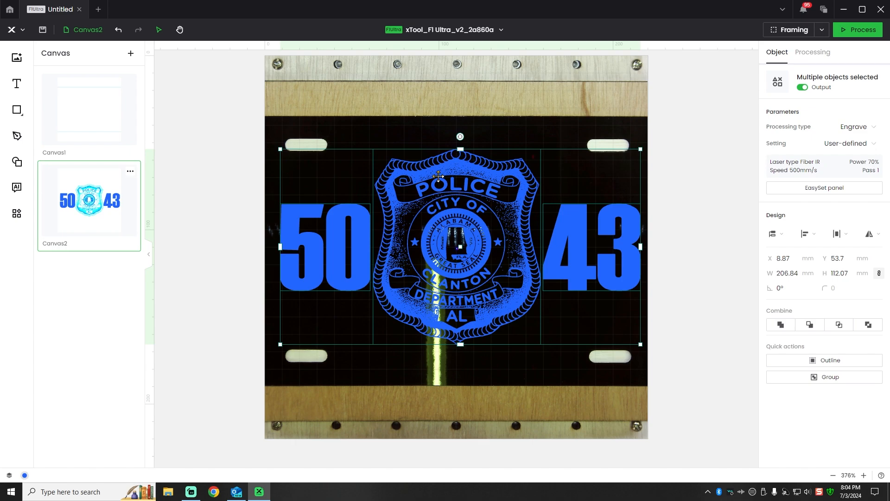
pyautogui.click(812, 52)
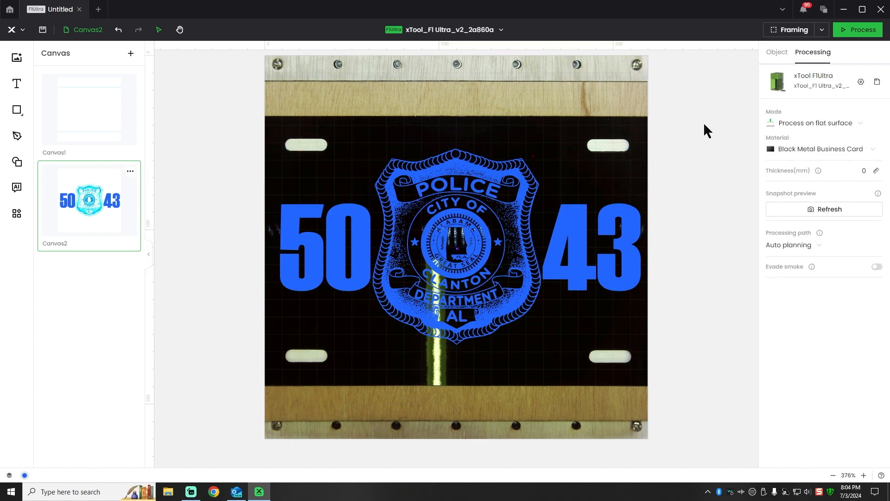